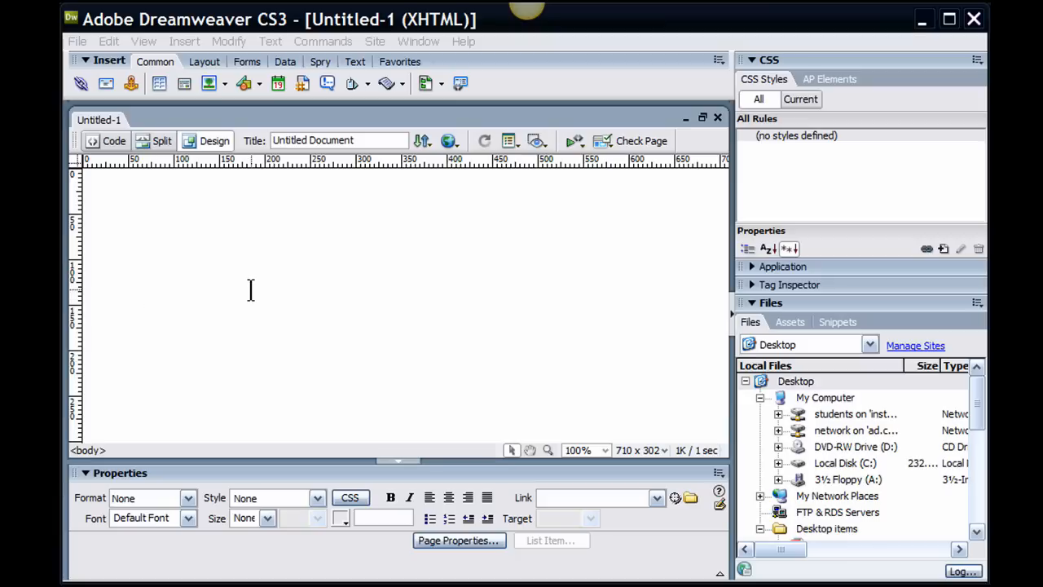
mouse_move(225, 325)
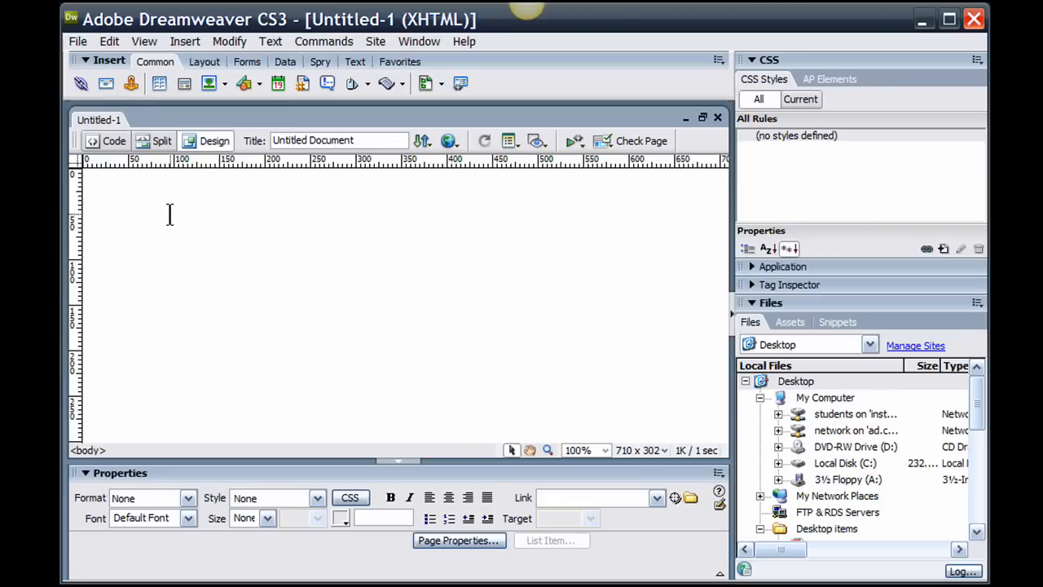
Enter 'My Site Title' and the sentence 'This is some text on my page.'.
text(My Site Title)
text(This is some t)
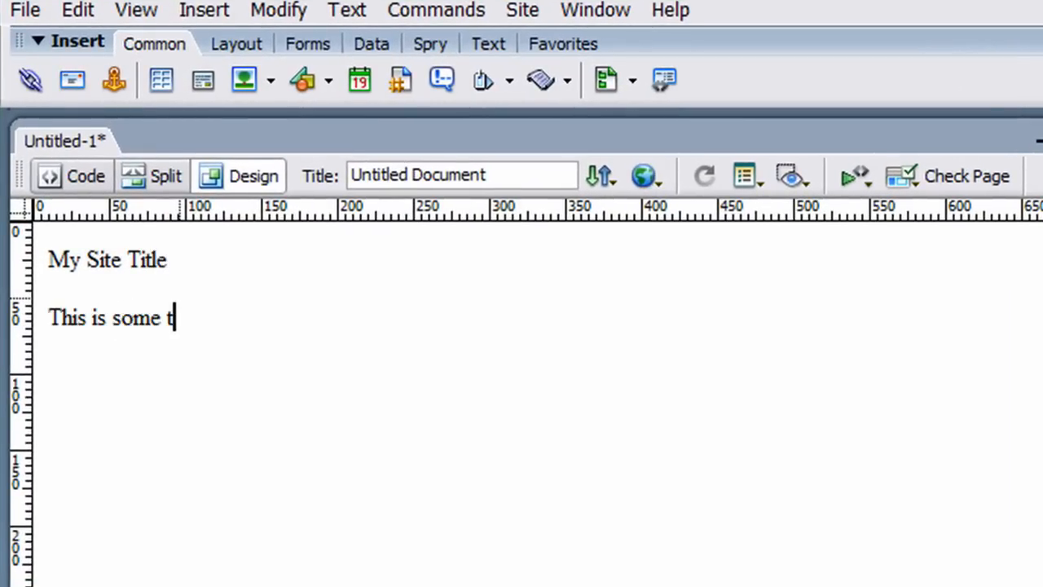
text(ext on my page.)
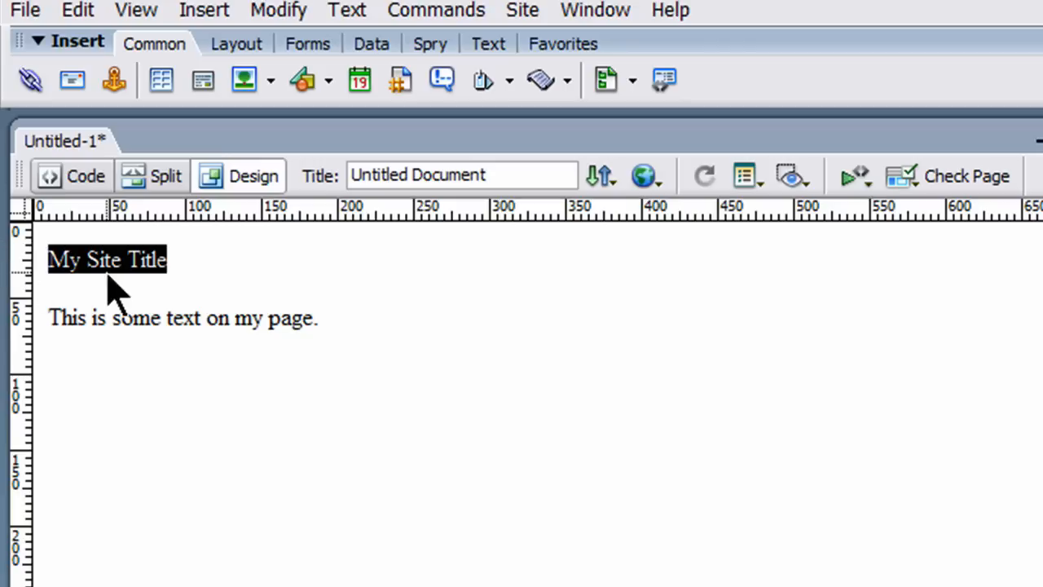
mouse_move(372, 42)
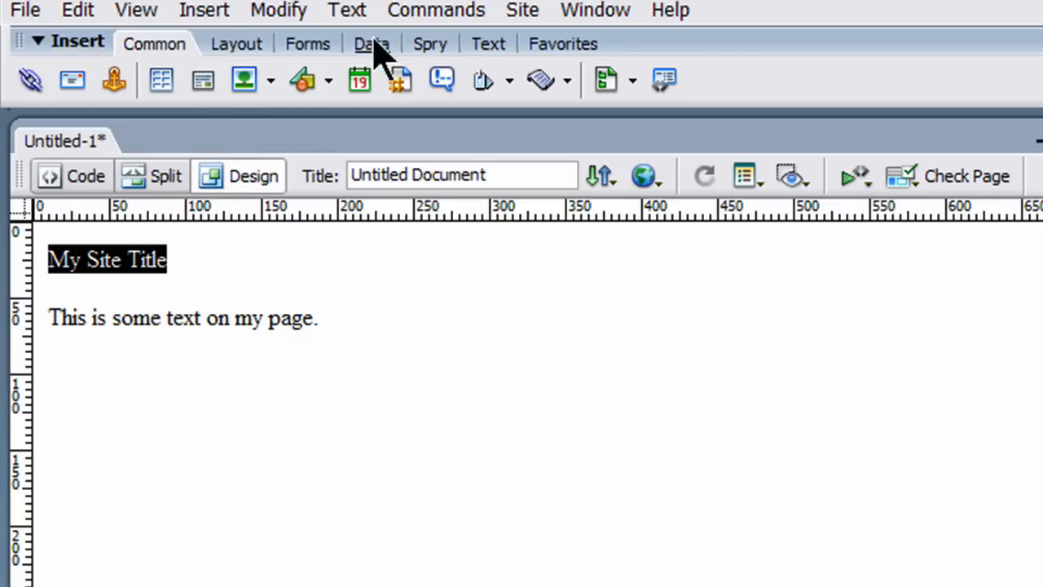
Make 'My Site Title' a Heading 1 via the Text insert options.
click(483, 42)
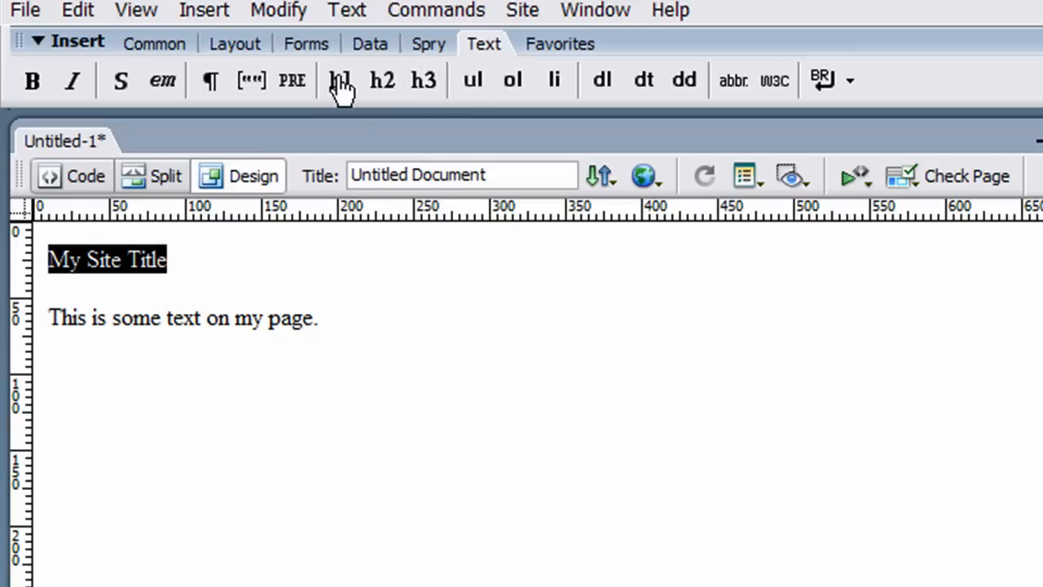
click(339, 80)
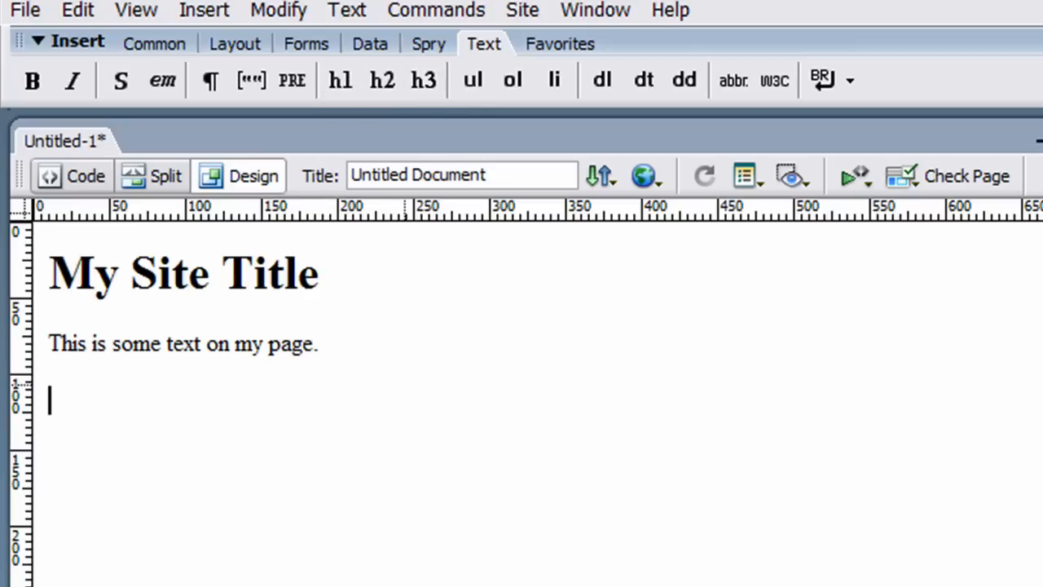
mouse_move(153, 43)
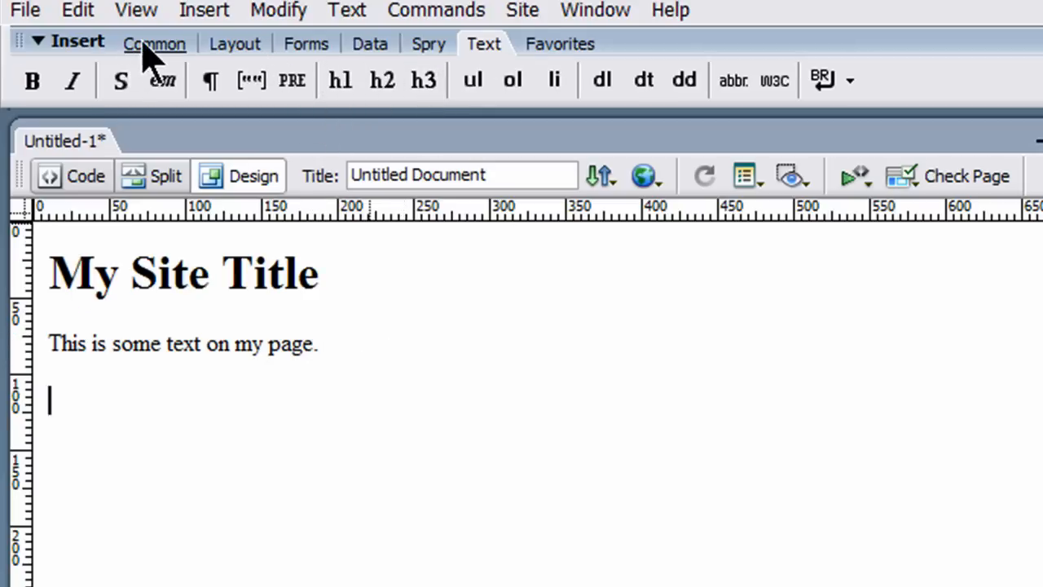
click(153, 43)
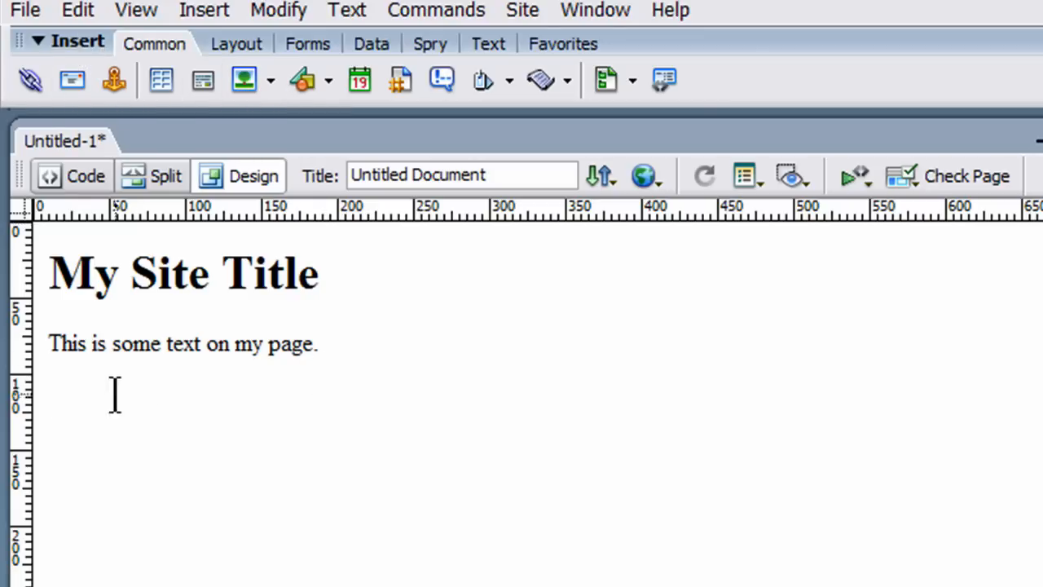
Start Save As and browse to _Classes > CIS 125DW Dreamweaver > Webpages.
click(26, 10)
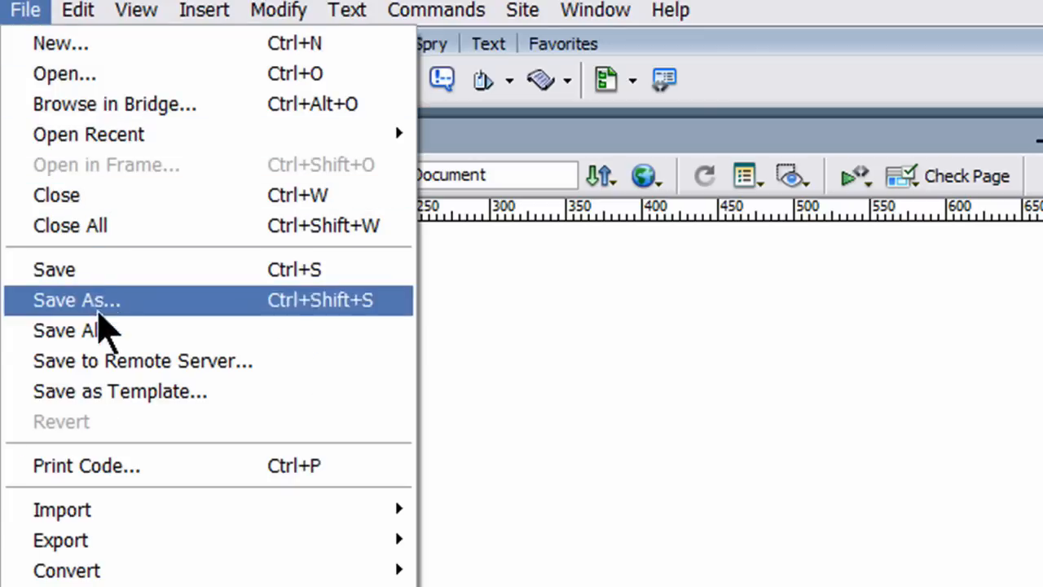
click(77, 300)
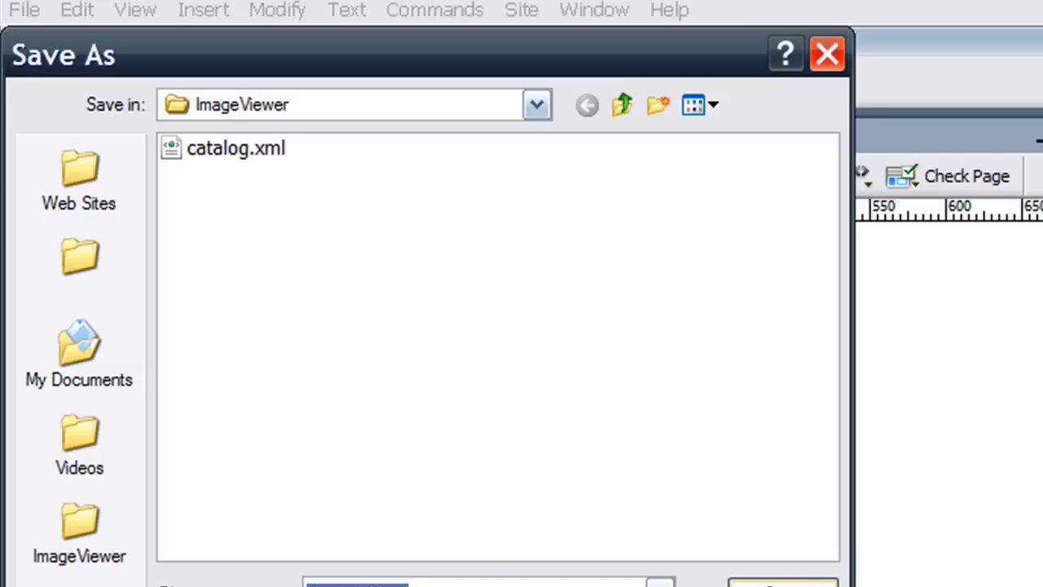
mouse_move(199, 208)
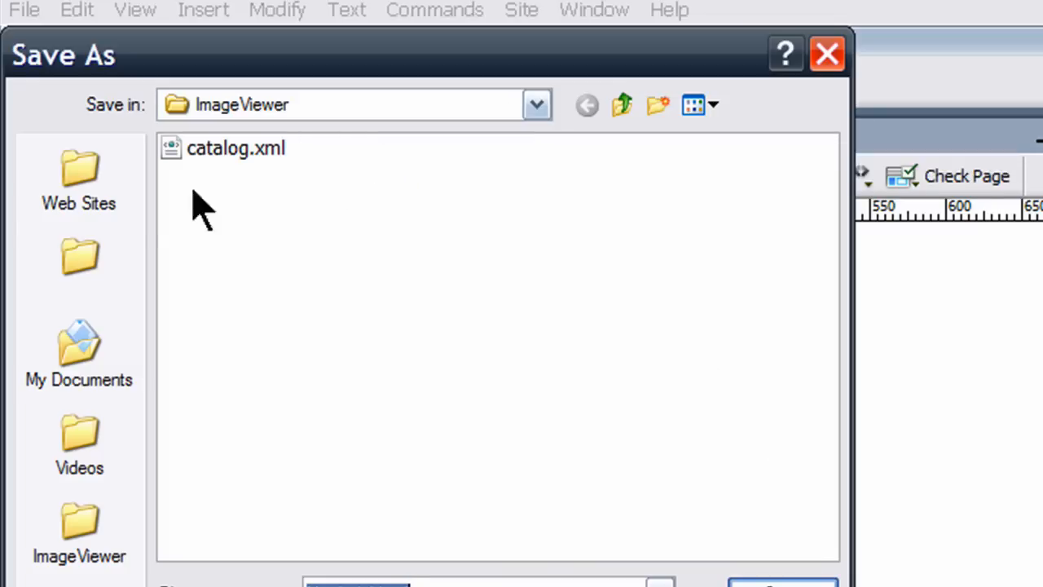
click(78, 355)
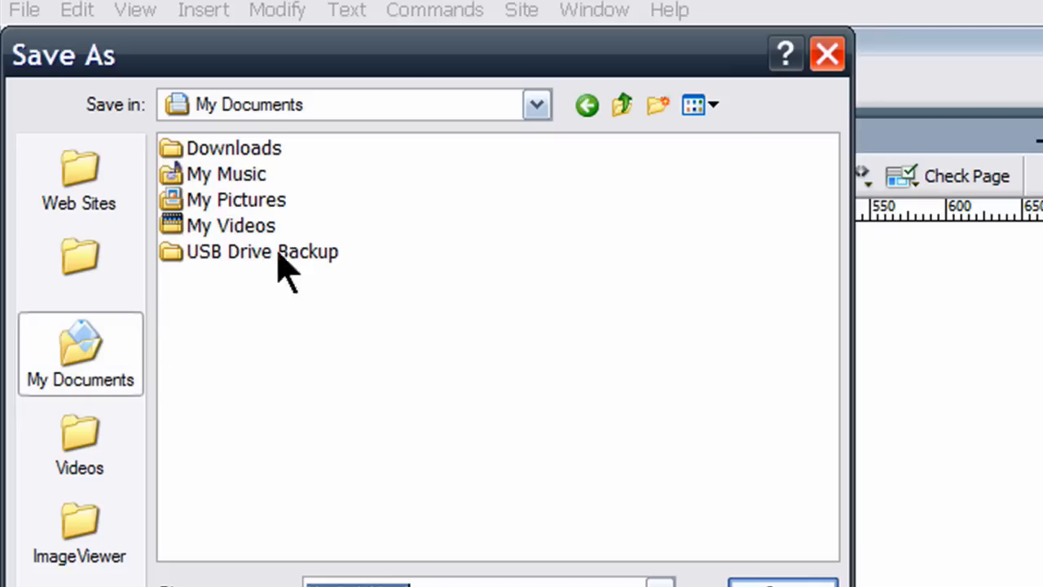
click(534, 104)
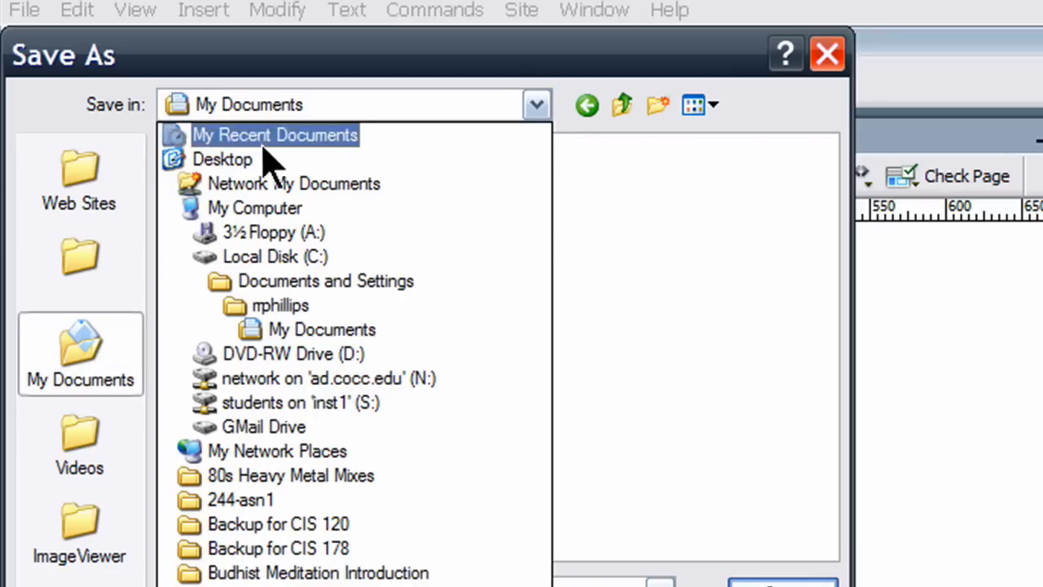
click(293, 183)
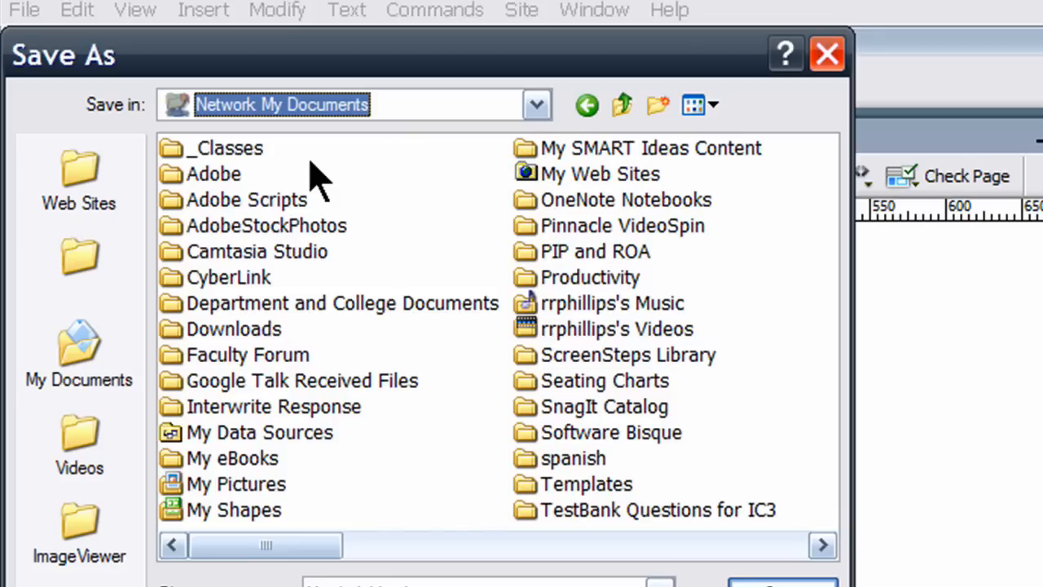
double_click(225, 146)
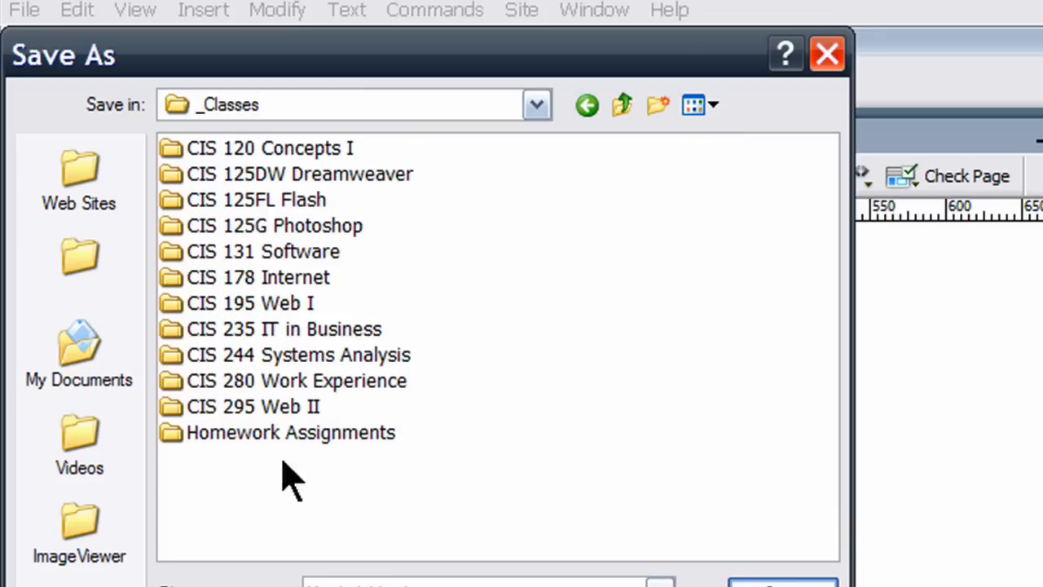
mouse_move(269, 179)
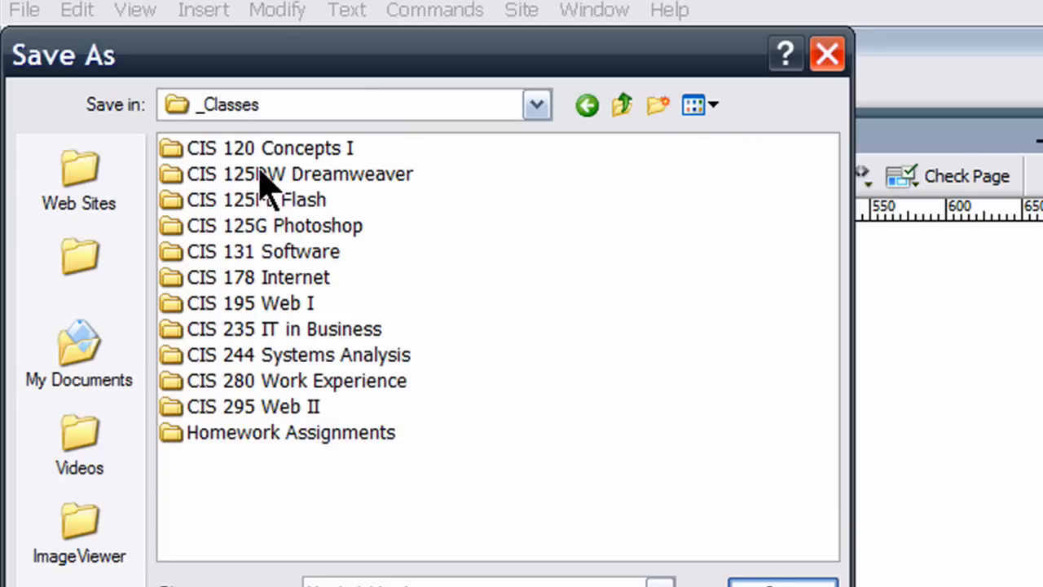
double_click(299, 172)
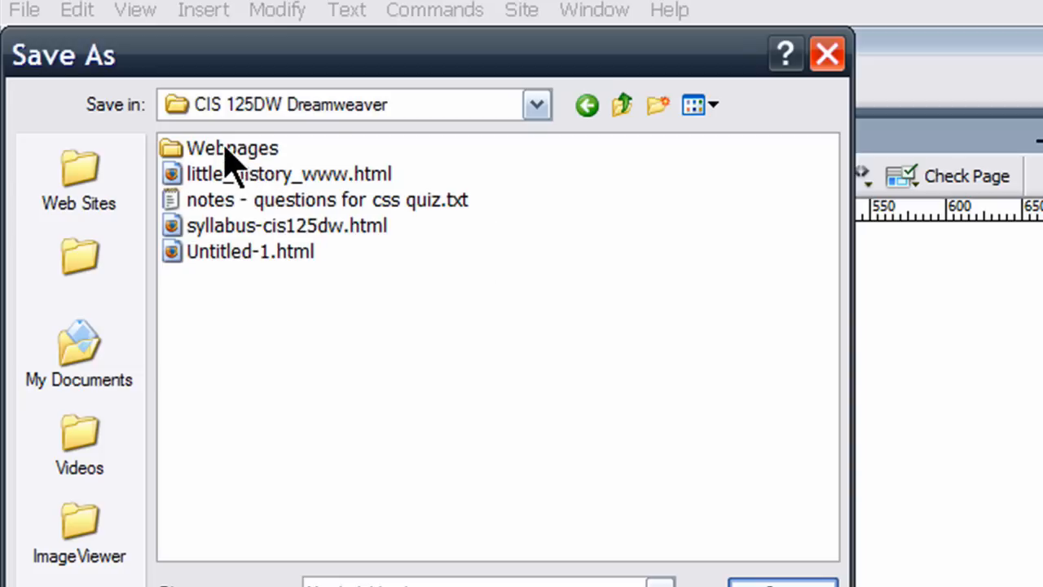
double_click(231, 147)
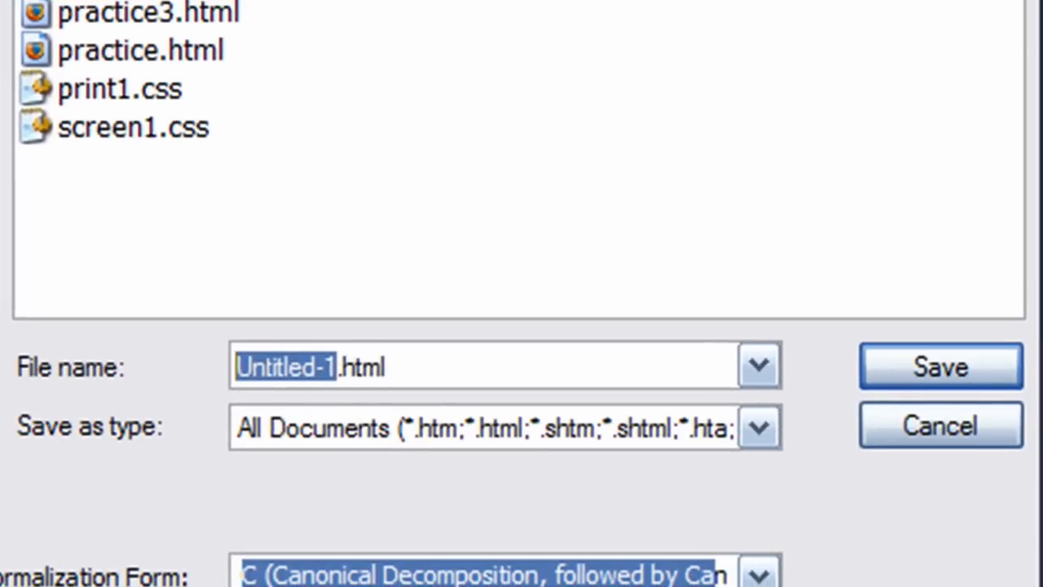
Save the page as practice4.html in the Webpages folder.
text(practive)
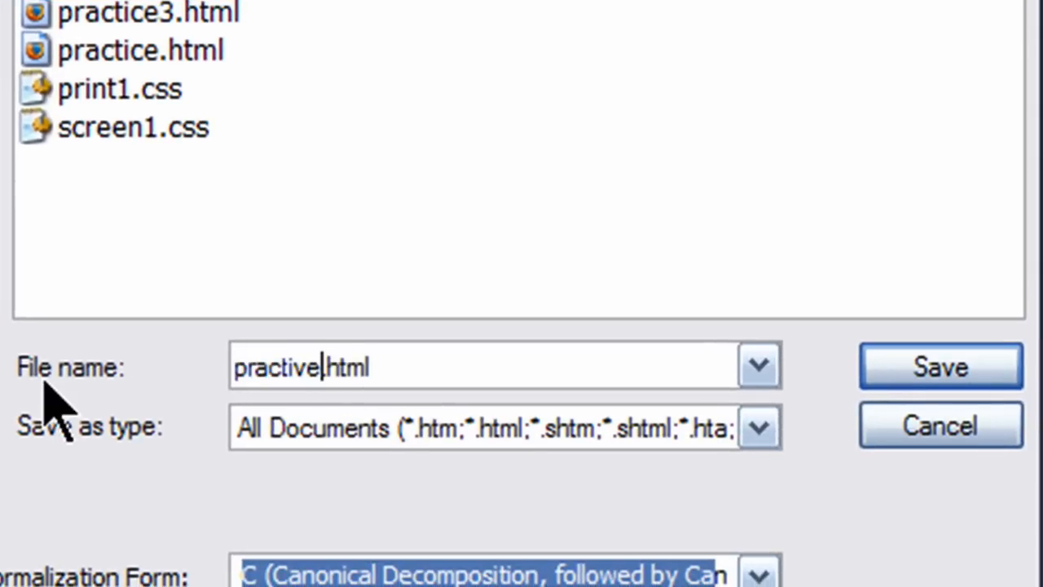
text(practice4.html)
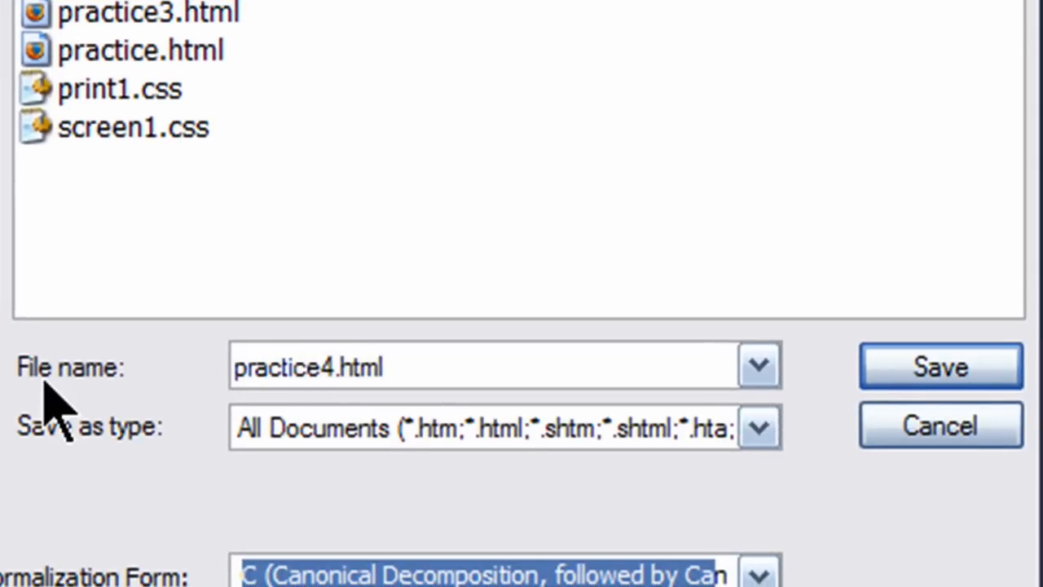
click(940, 365)
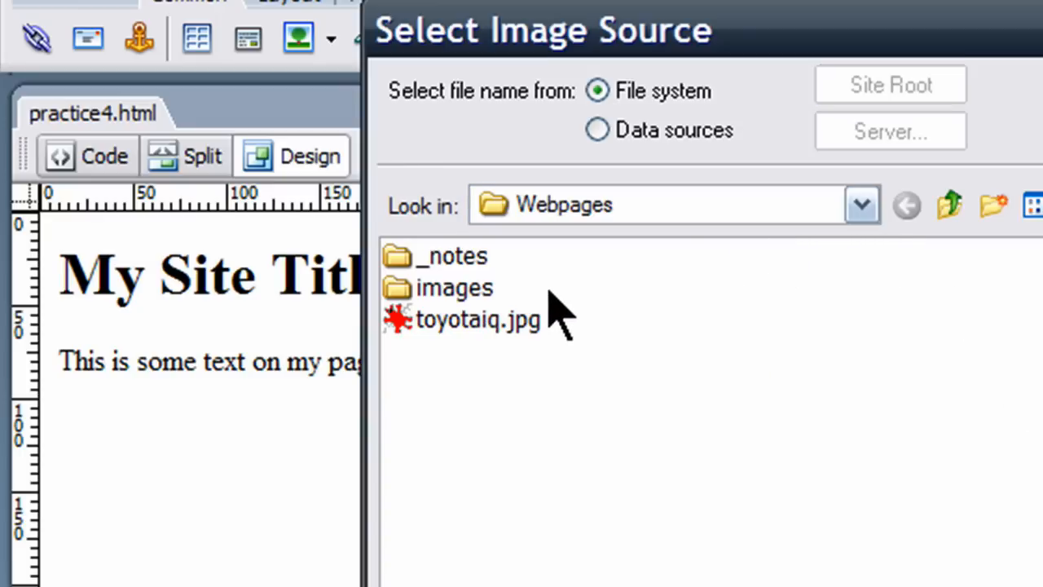
mouse_move(513, 359)
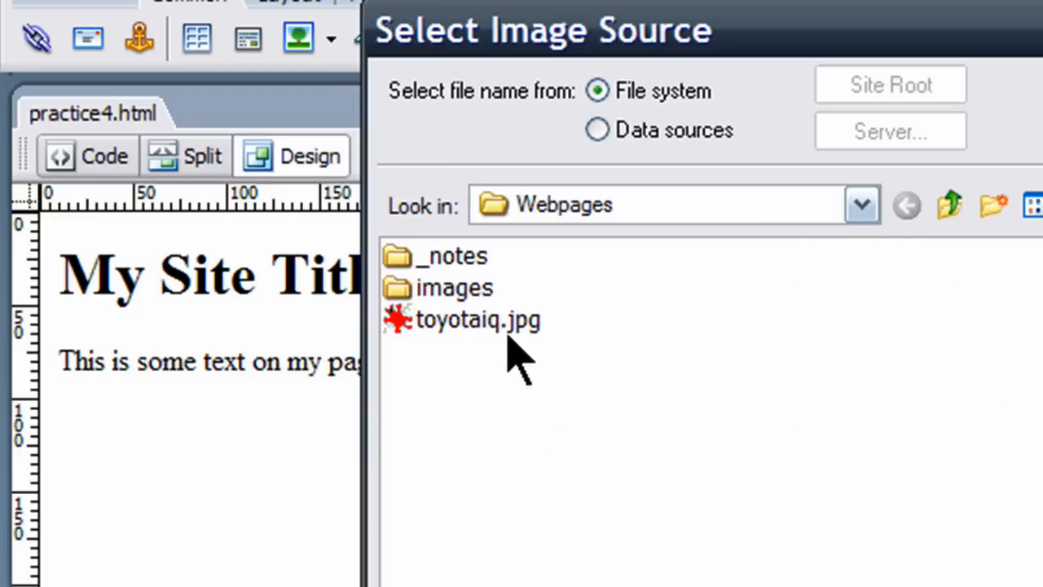
mouse_move(525, 372)
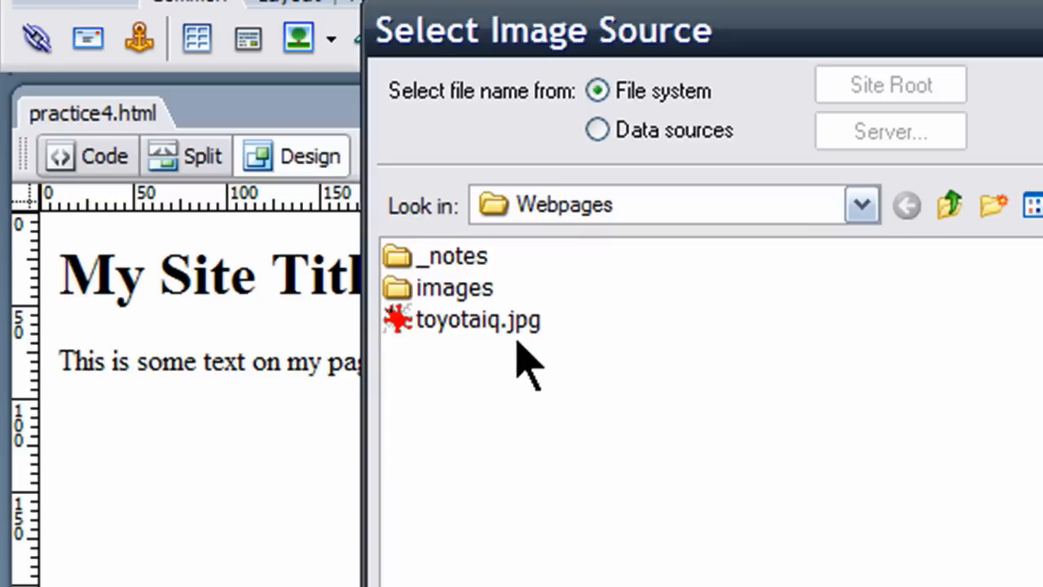
mouse_move(583, 252)
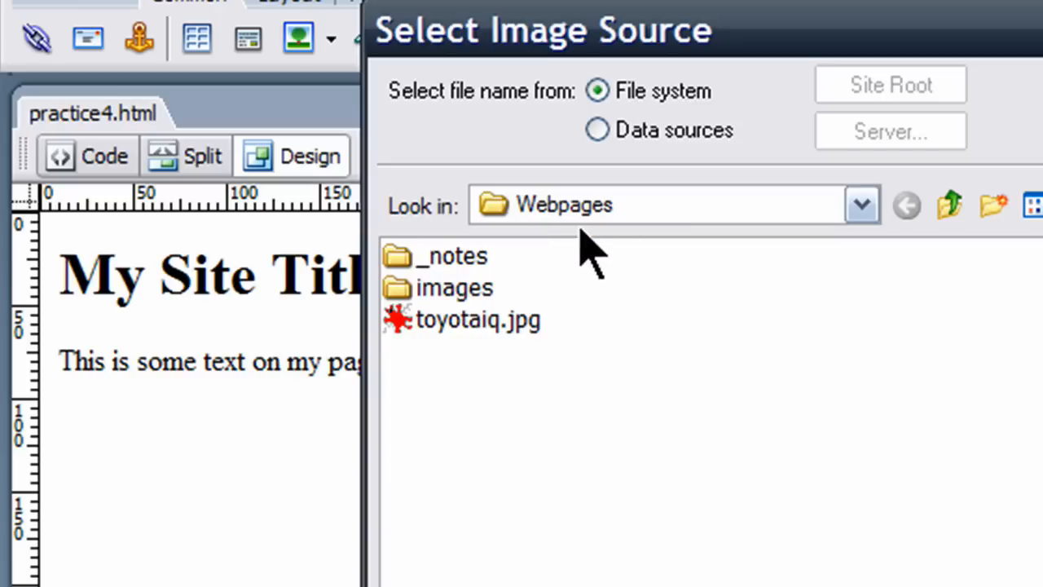
mouse_move(587, 407)
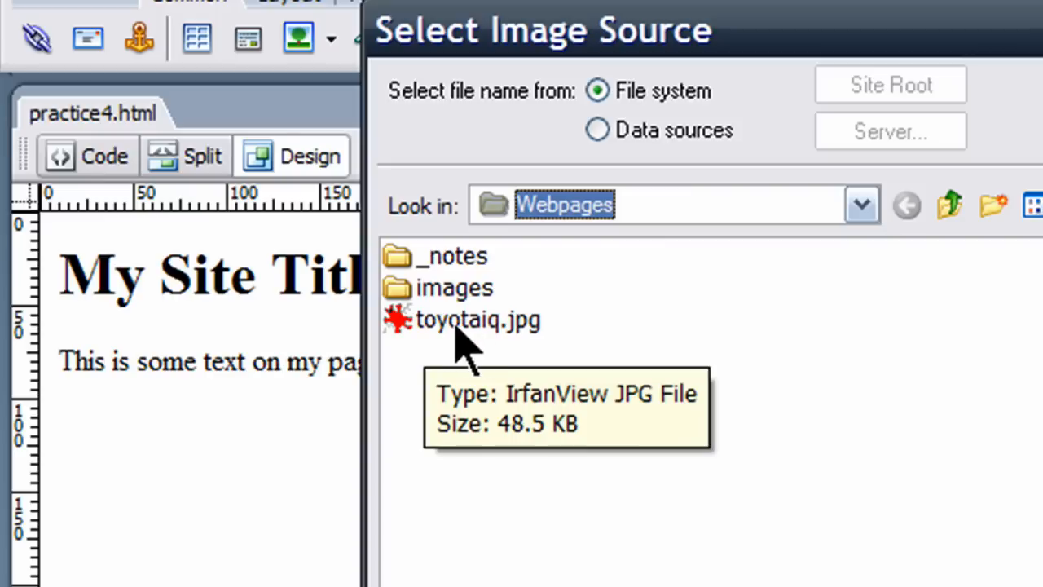
Insert the toyotaiq.jpg car image below the text with alternate text 'toy'.
double_click(479, 318)
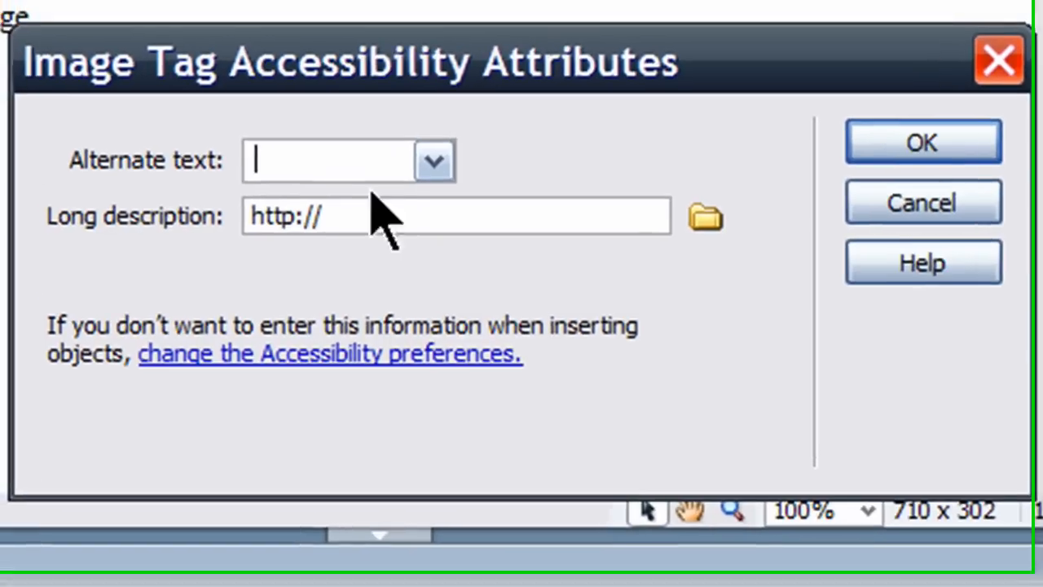
text(toy)
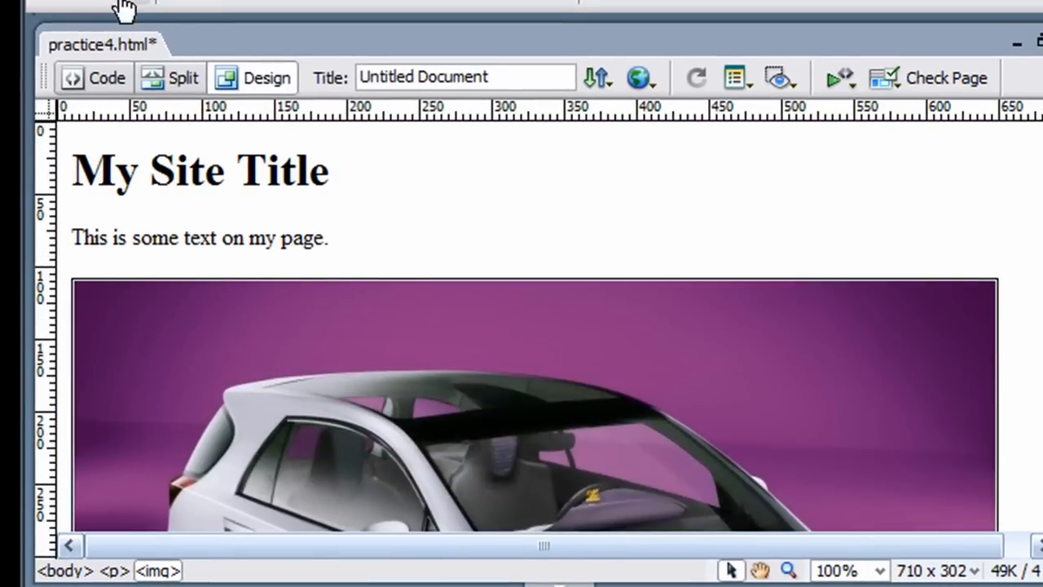
Save the page and go to Manage Sites to define a new site.
click(122, 8)
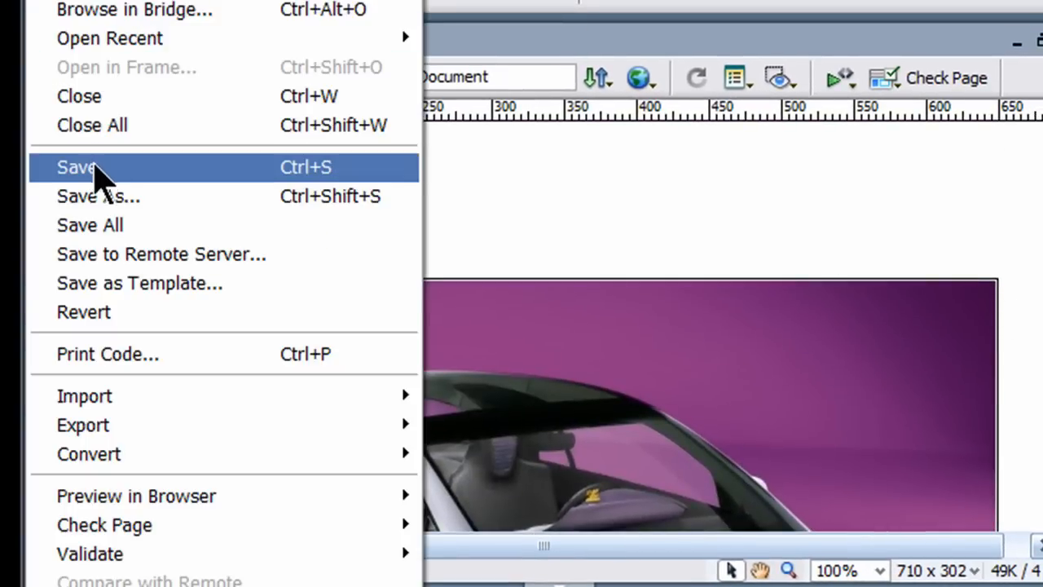
click(521, 32)
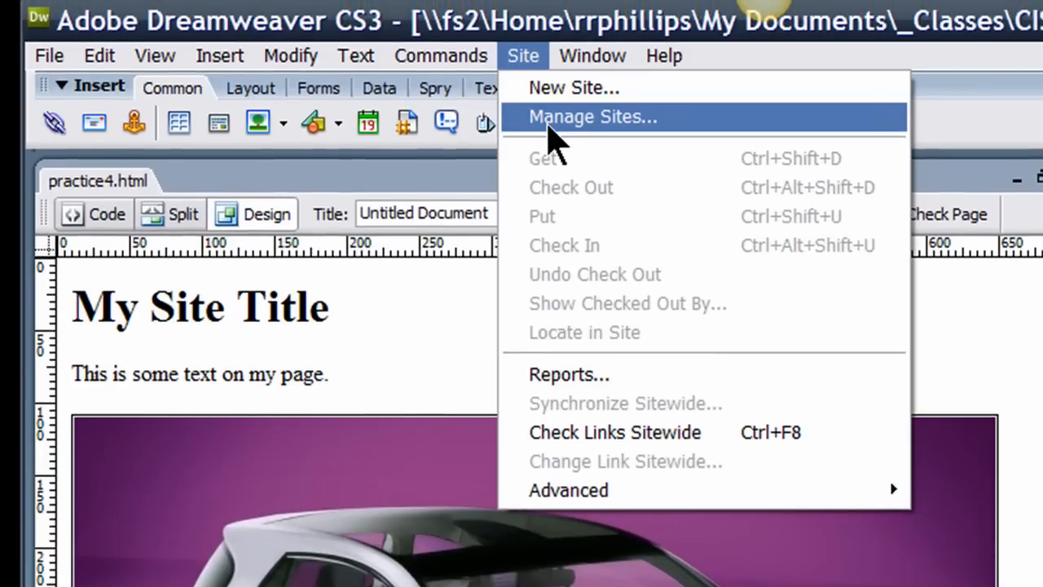
mouse_move(554, 122)
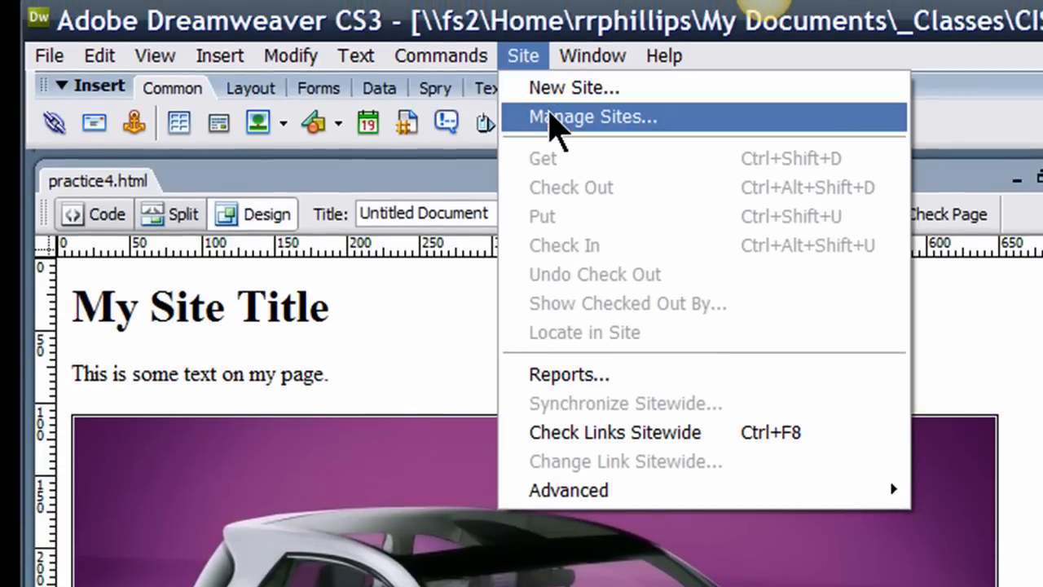
click(593, 117)
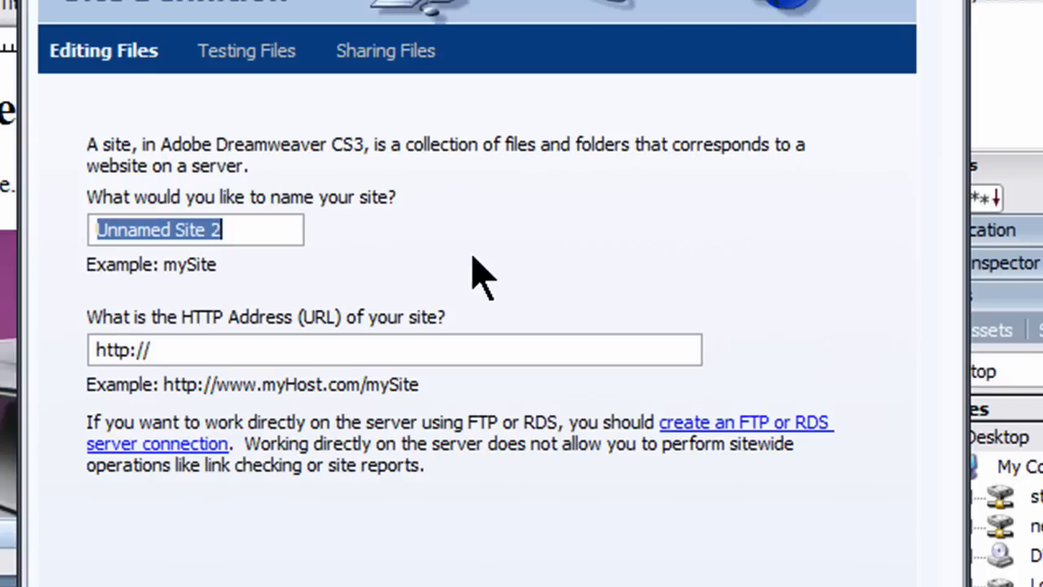
mouse_move(480, 264)
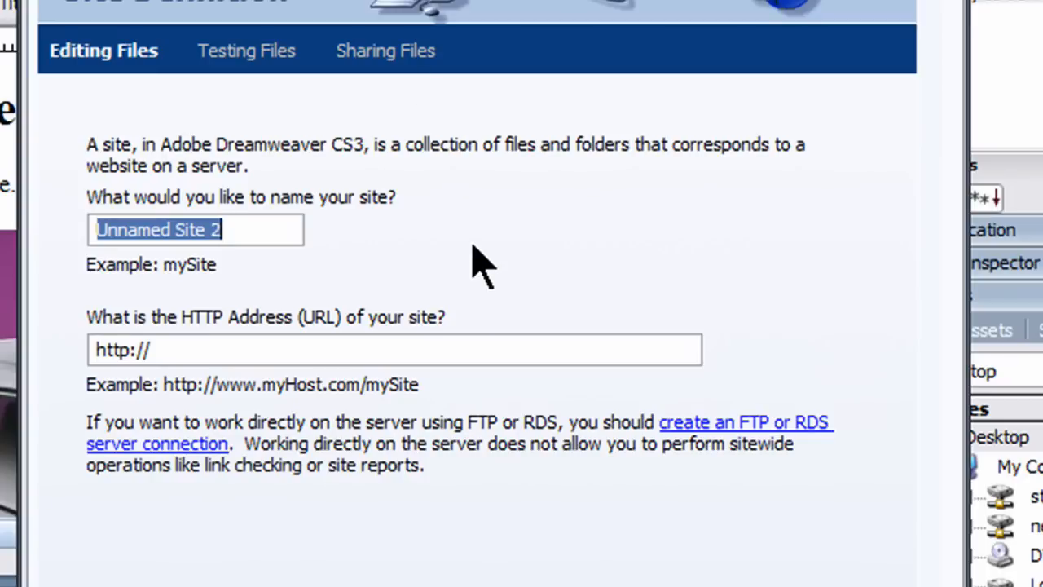
Name the site CIS 125DW Coursework with address webdev79.cocc-webdev.com.
text(CIS 125)
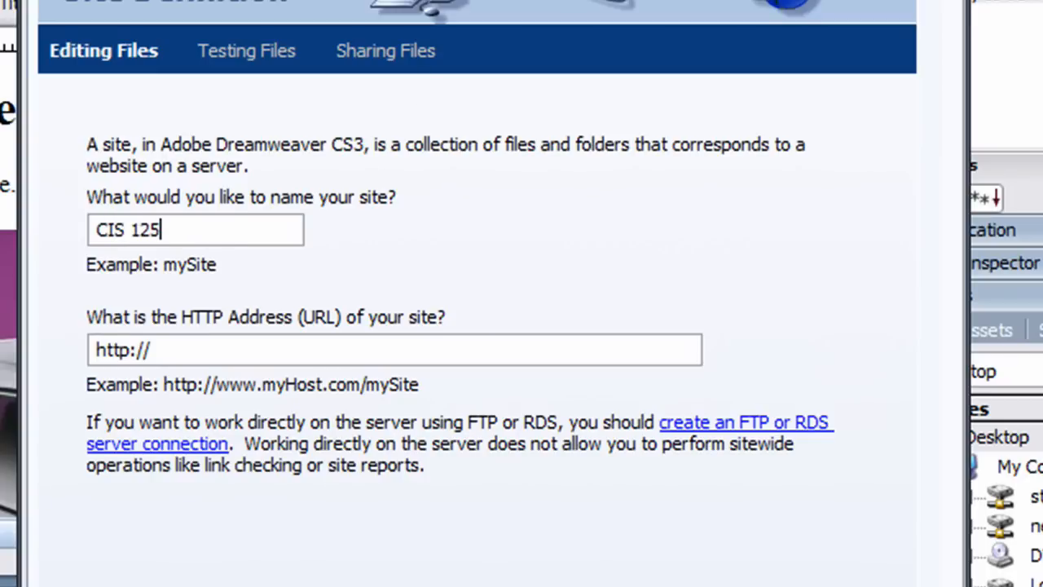
text(DW Cours)
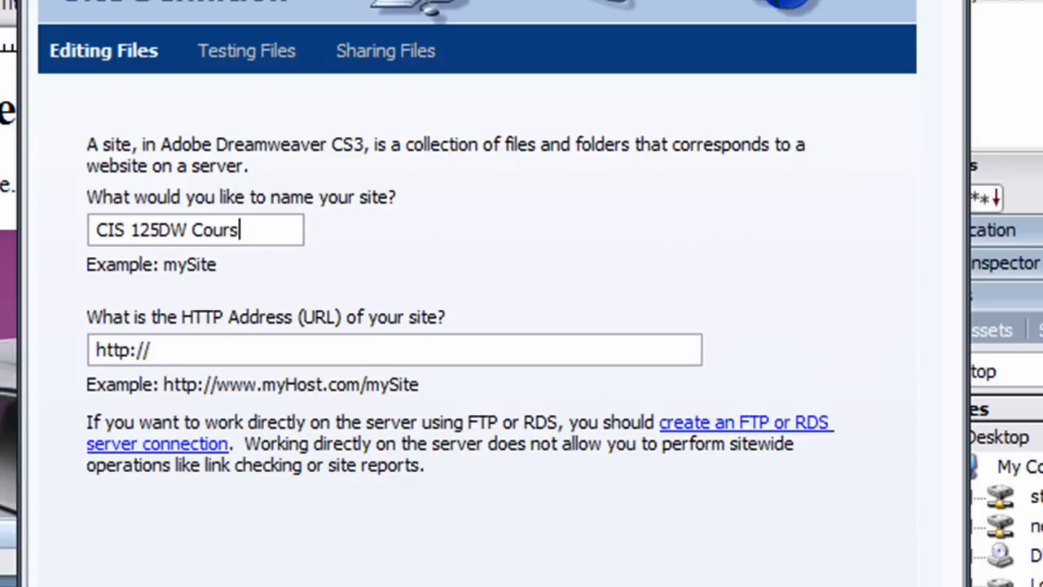
text(ework)
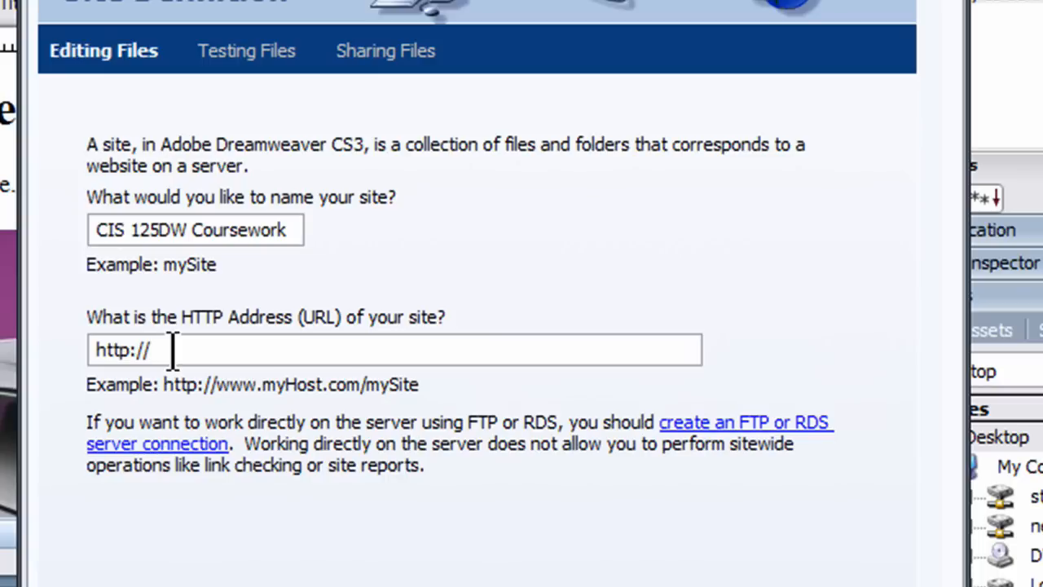
text(webdev79)
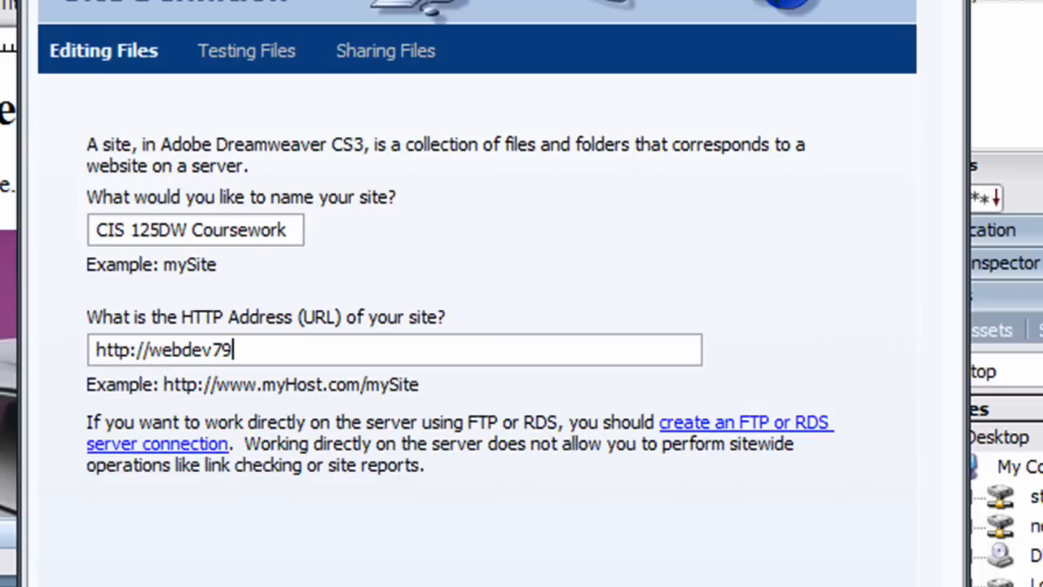
text(.cocc-web)
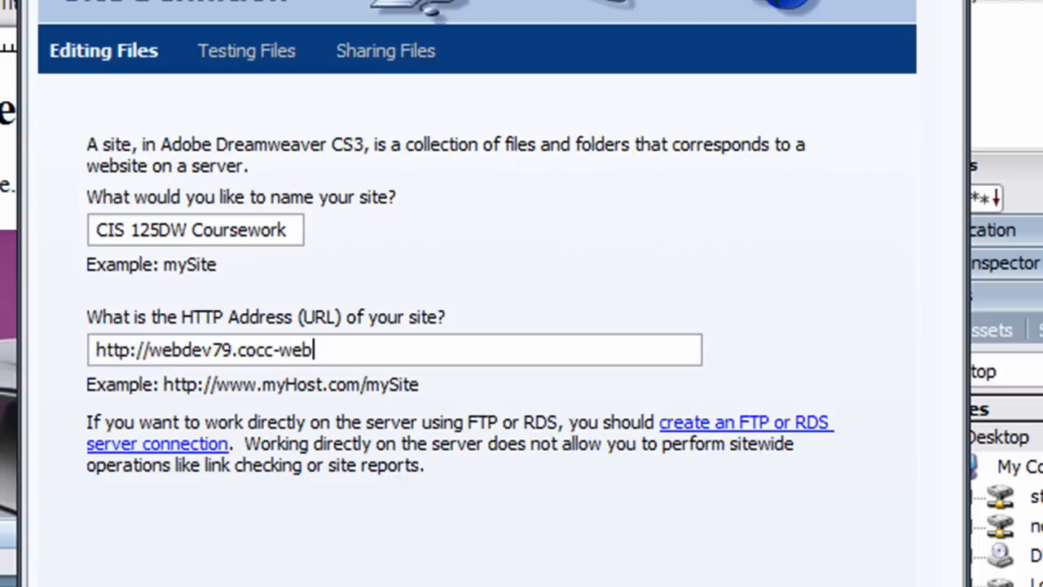
text(dev.com)
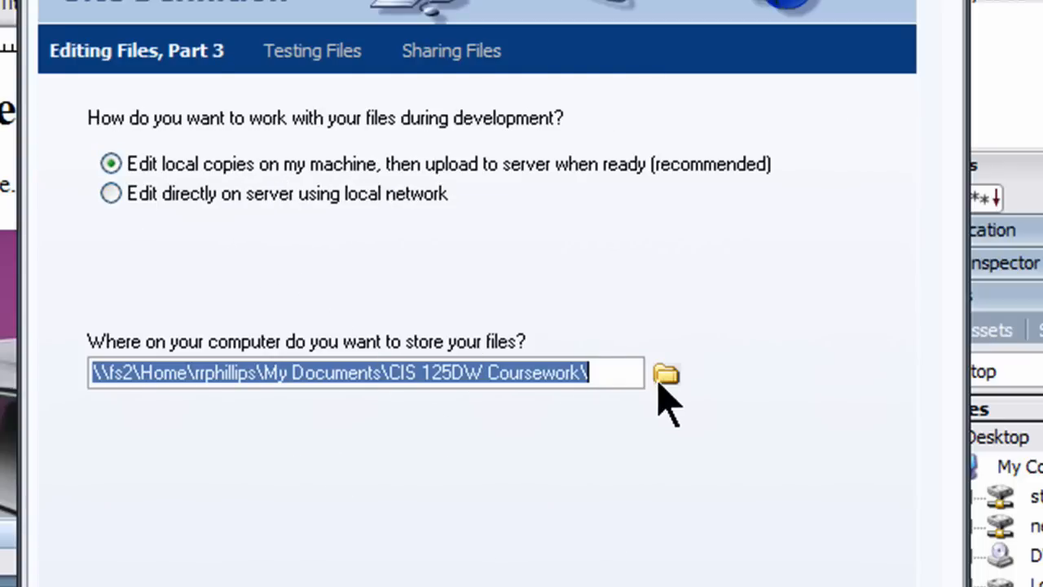
Choose the Webpages folder under CIS 125DW Dreamweaver as the site's local root.
click(665, 373)
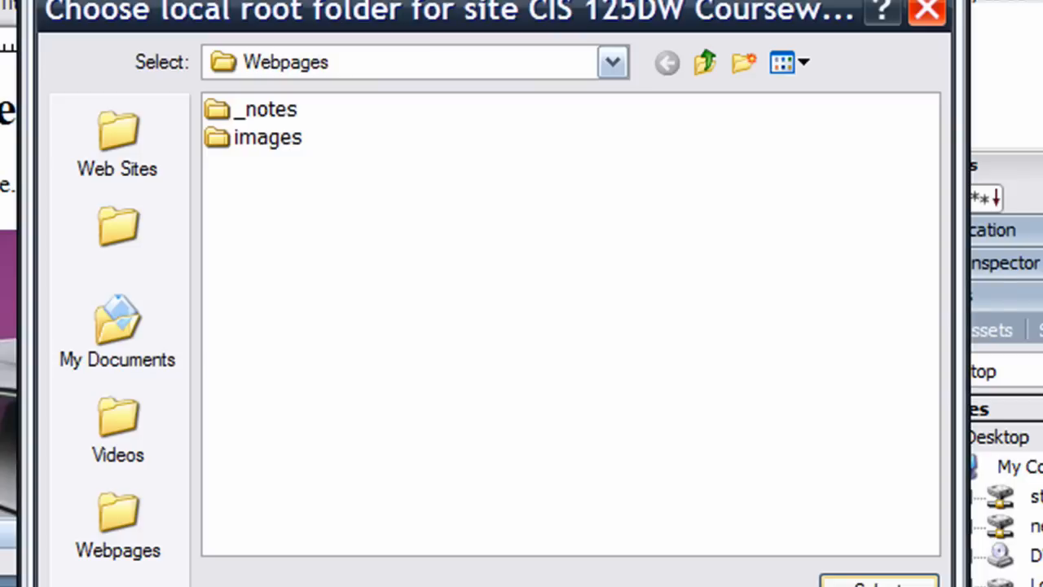
click(613, 62)
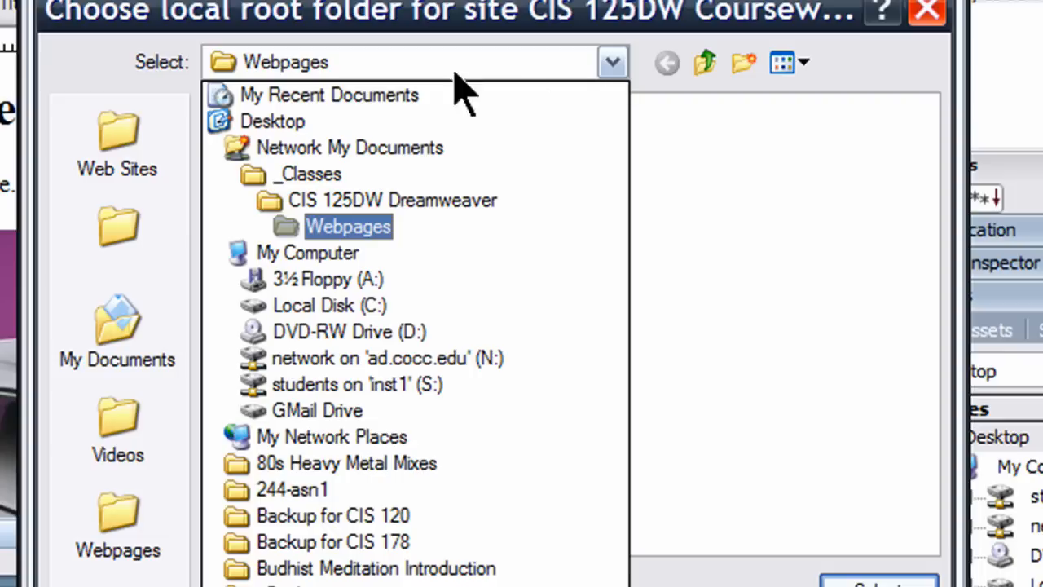
click(391, 199)
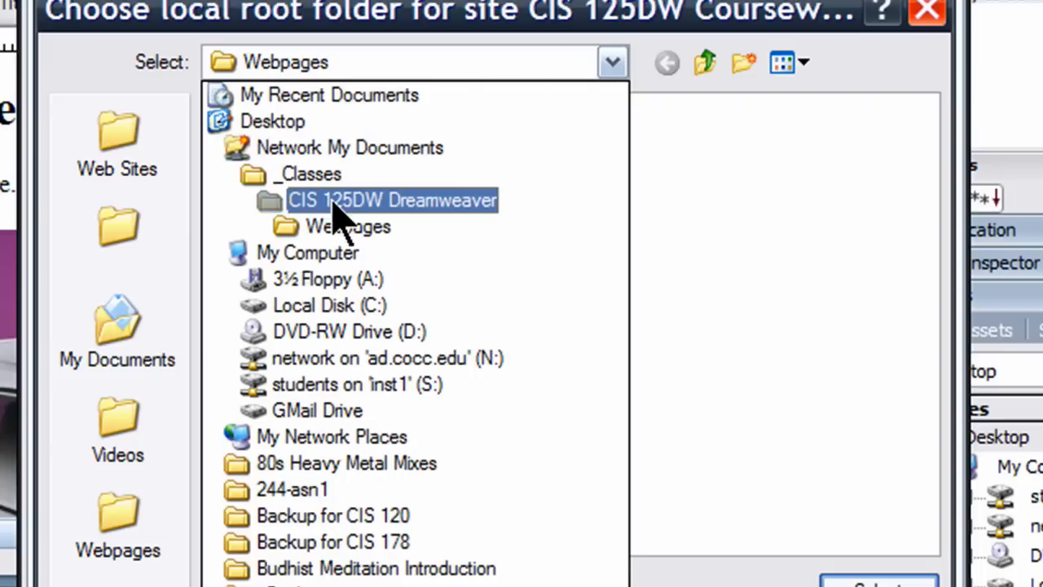
double_click(347, 227)
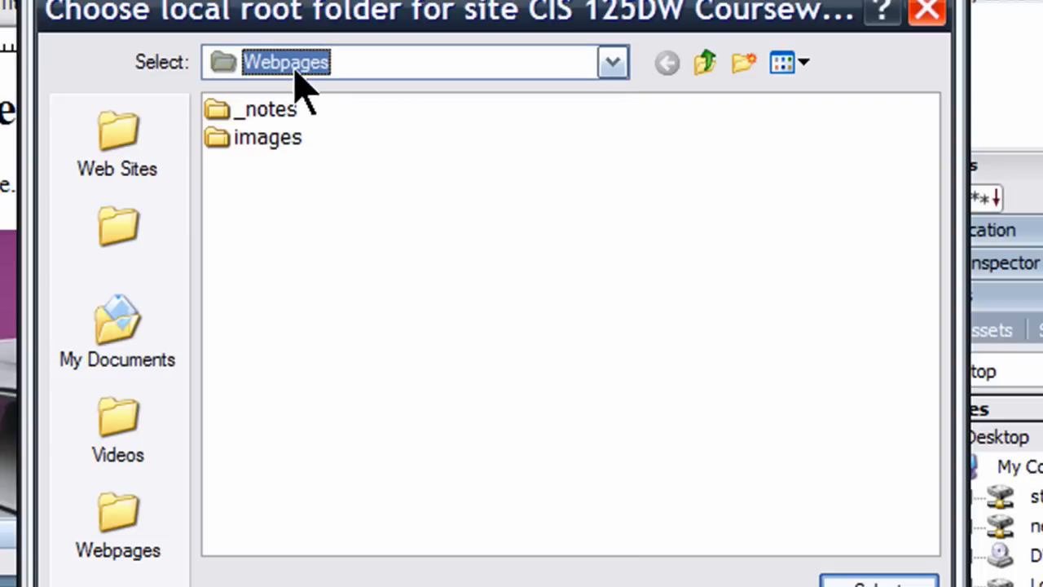
mouse_move(273, 154)
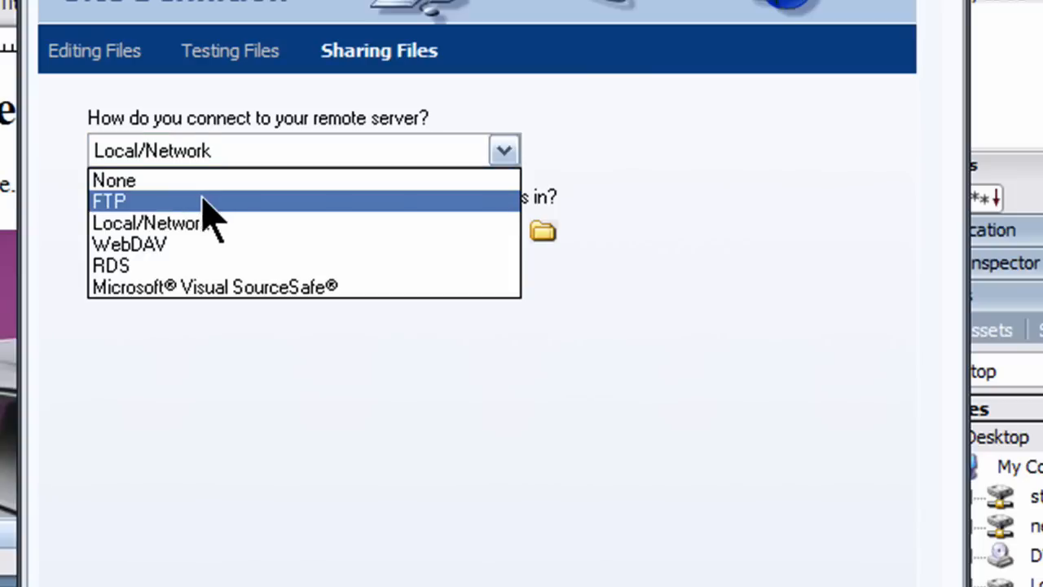
Choose FTP and set the host webdev79.cocc-webdev.com, reused as the server folder.
click(107, 202)
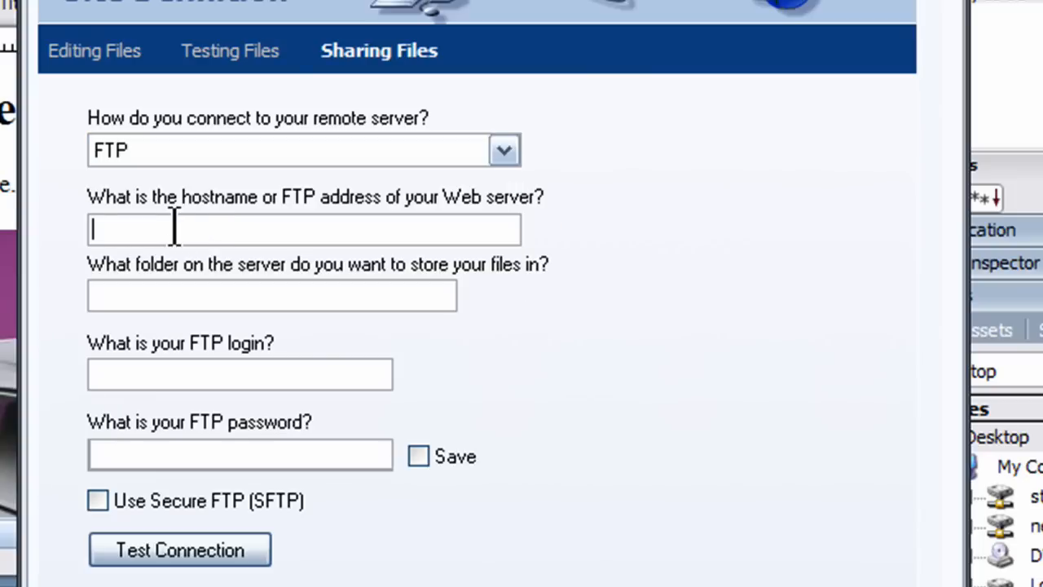
text(webdev)
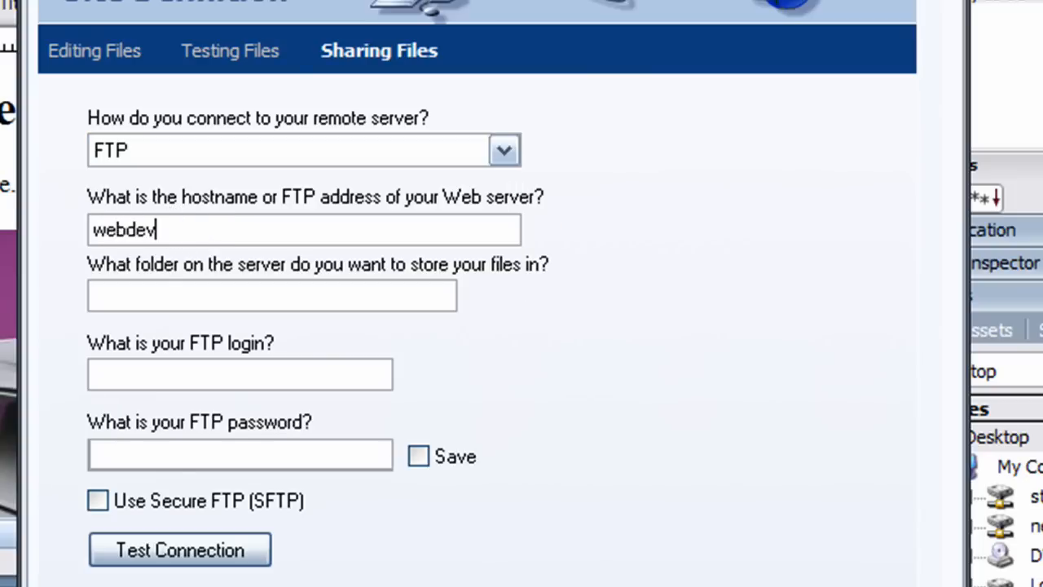
text(79.cocc-w)
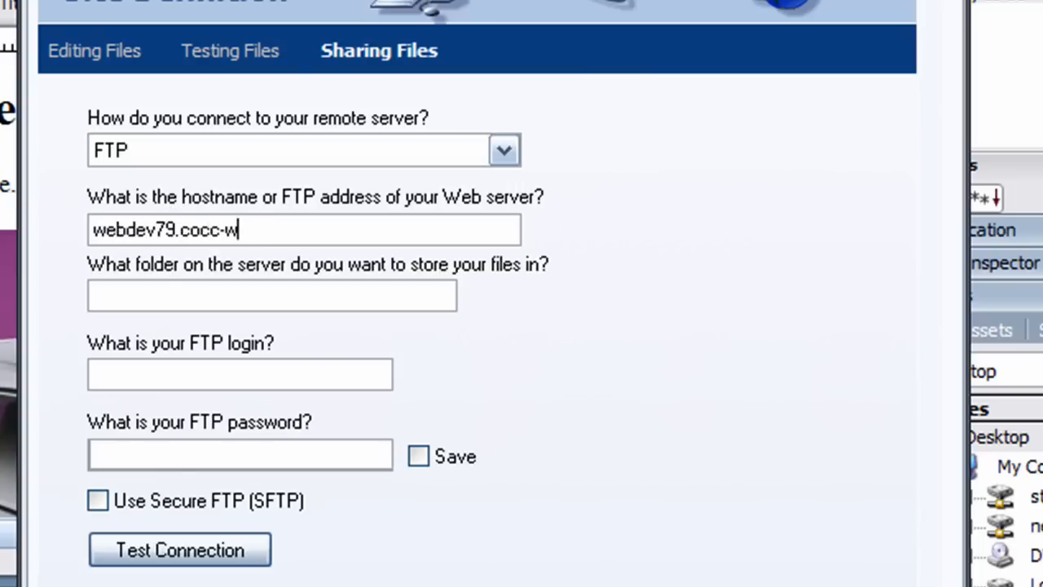
text(ebdev.com)
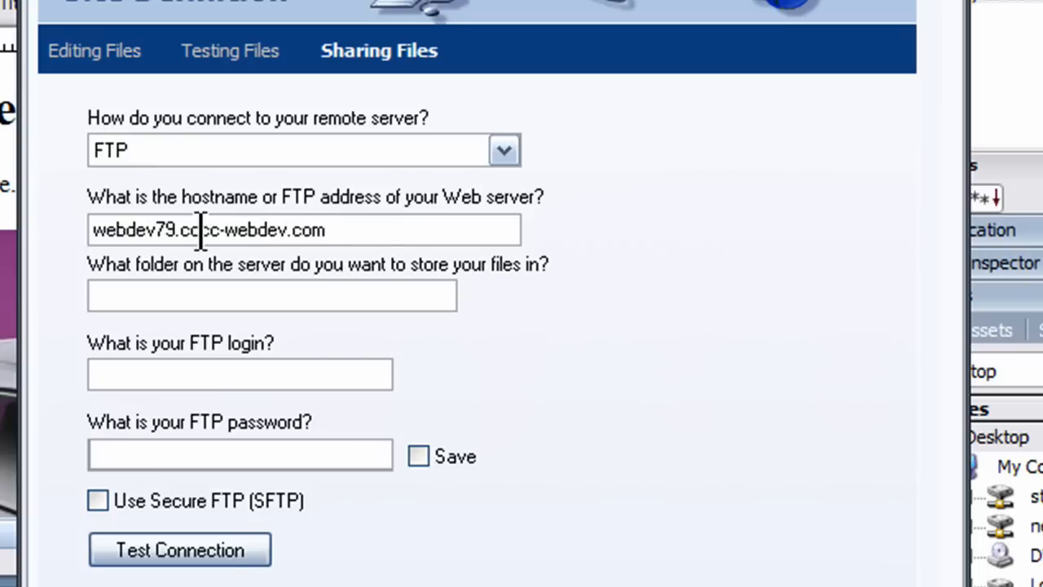
triple_click(303, 229)
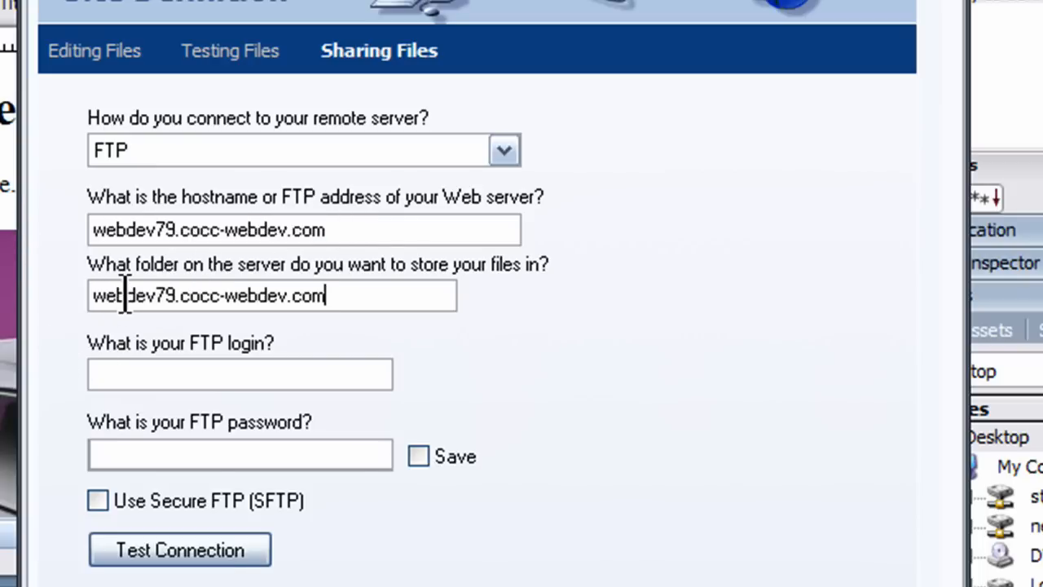
mouse_move(150, 269)
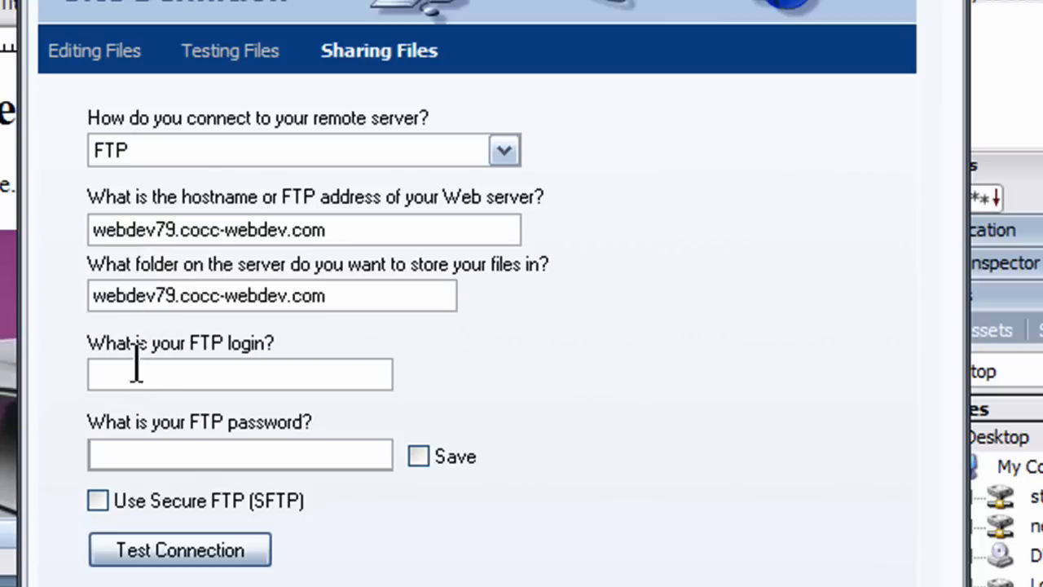
Enter the login webdev79 and the FTP password to be saved.
text(webdev79)
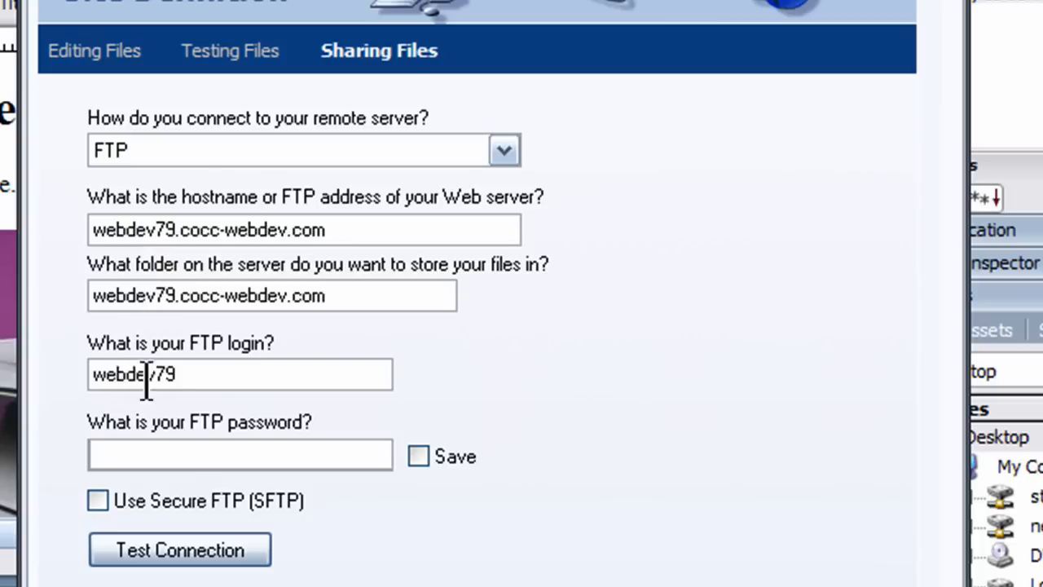
click(239, 455)
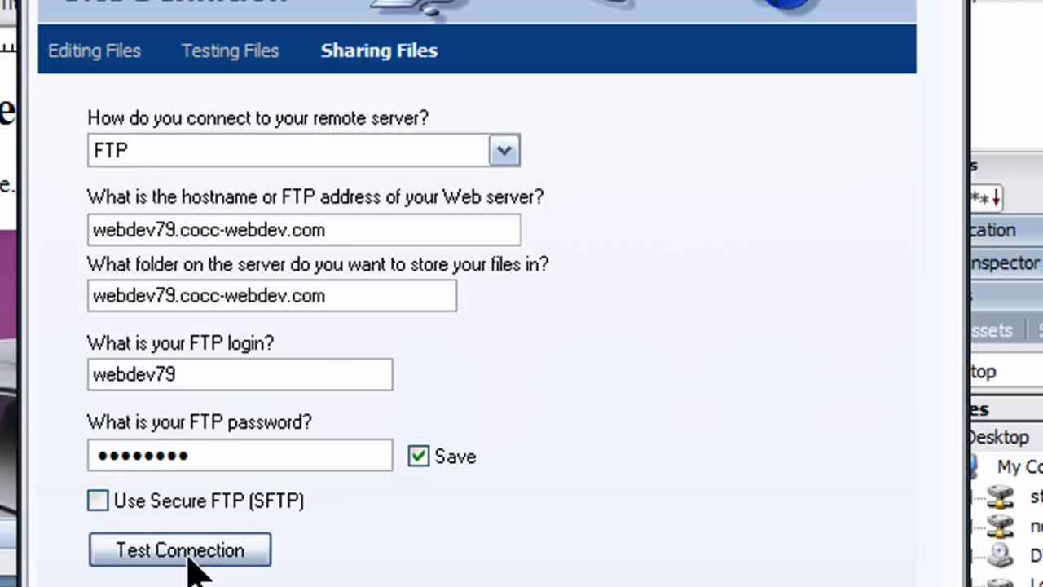
Test the server connection successfully and finish defining the CIS 125DW Coursework site.
click(179, 549)
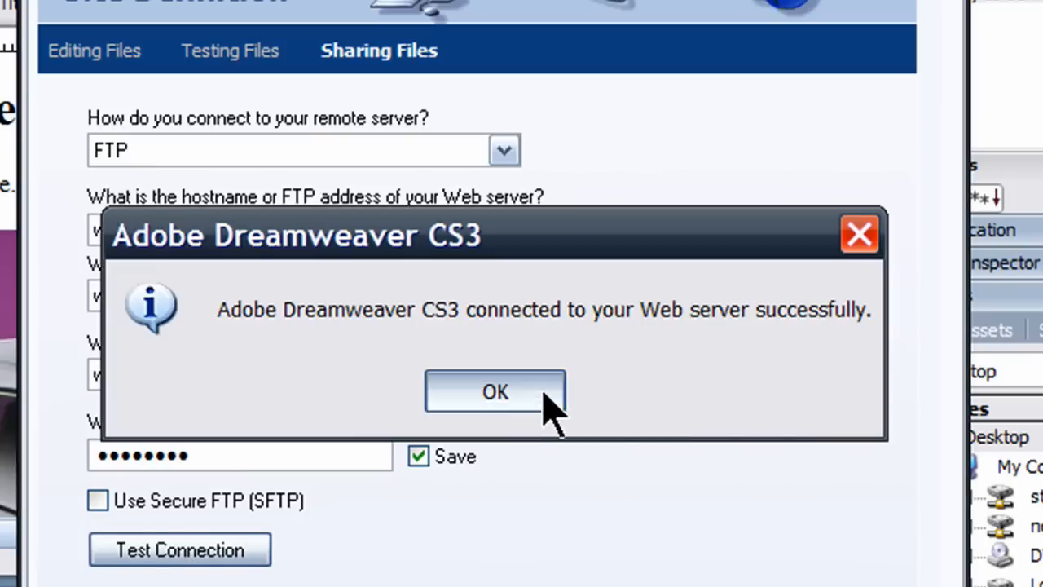
click(495, 391)
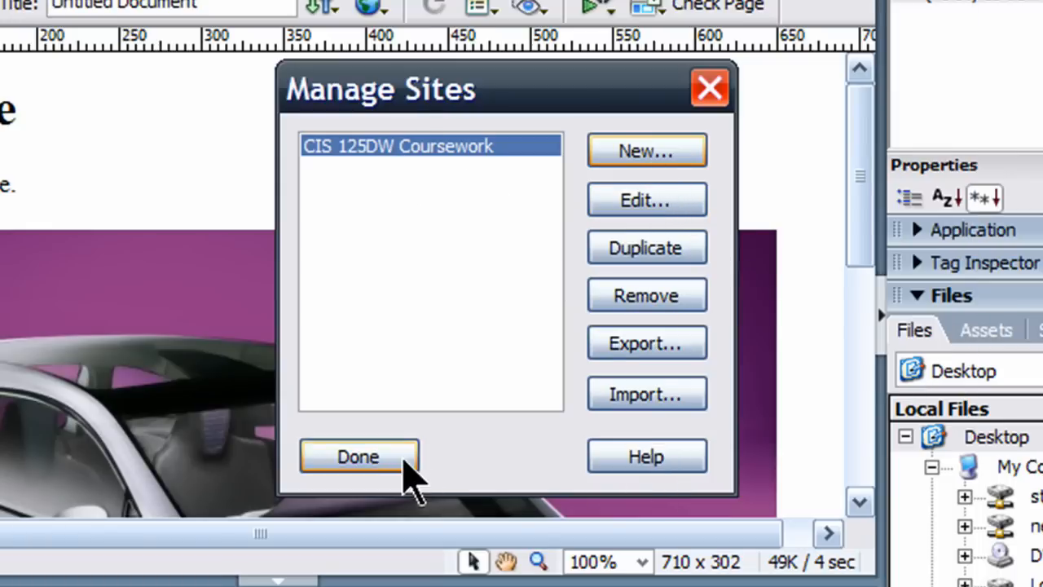
click(358, 457)
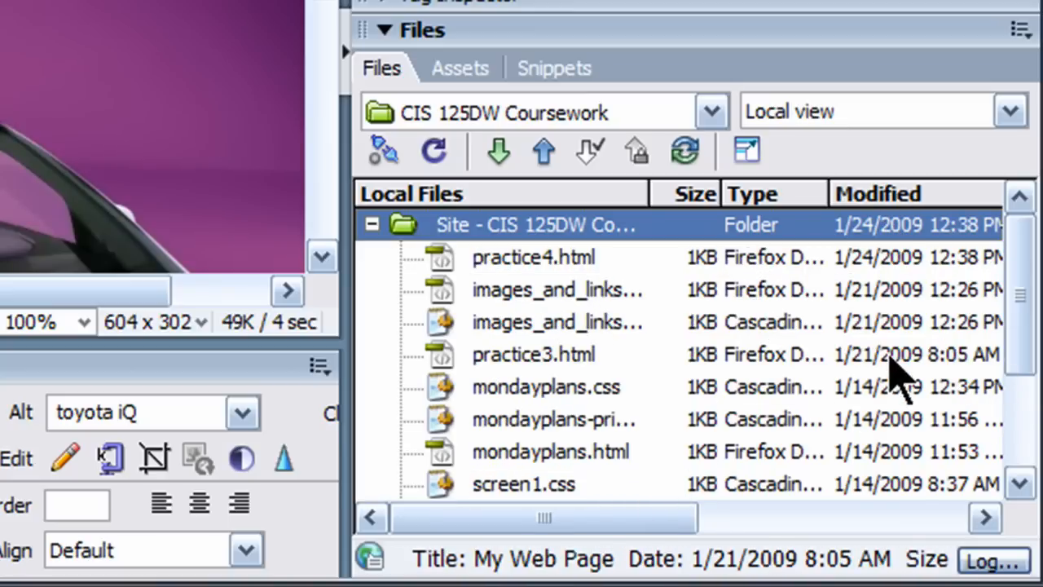
Select practice4.html and toyotaiq.jpg in the Files panel and put them to the server.
click(535, 257)
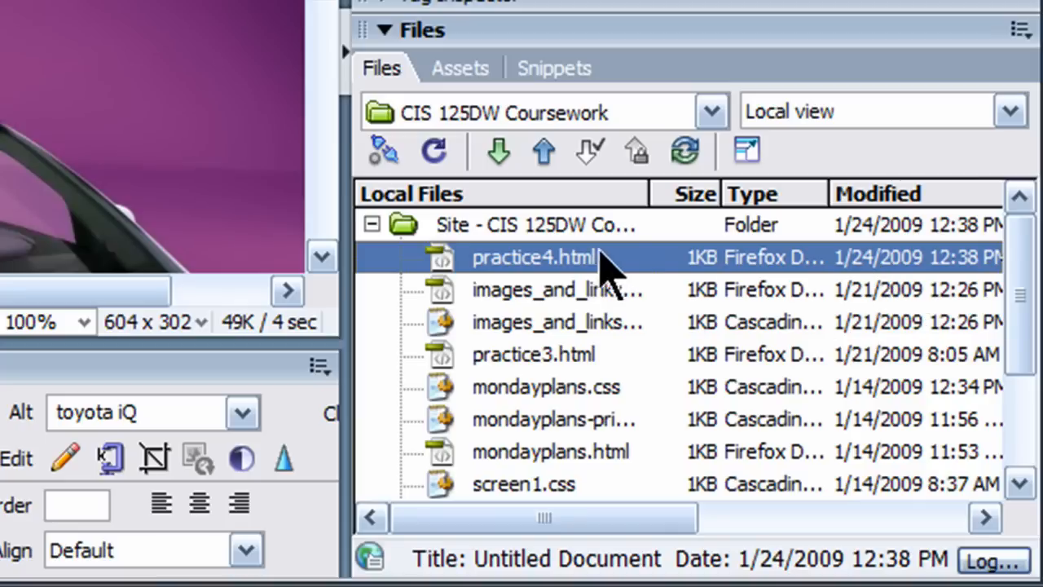
mouse_move(538, 285)
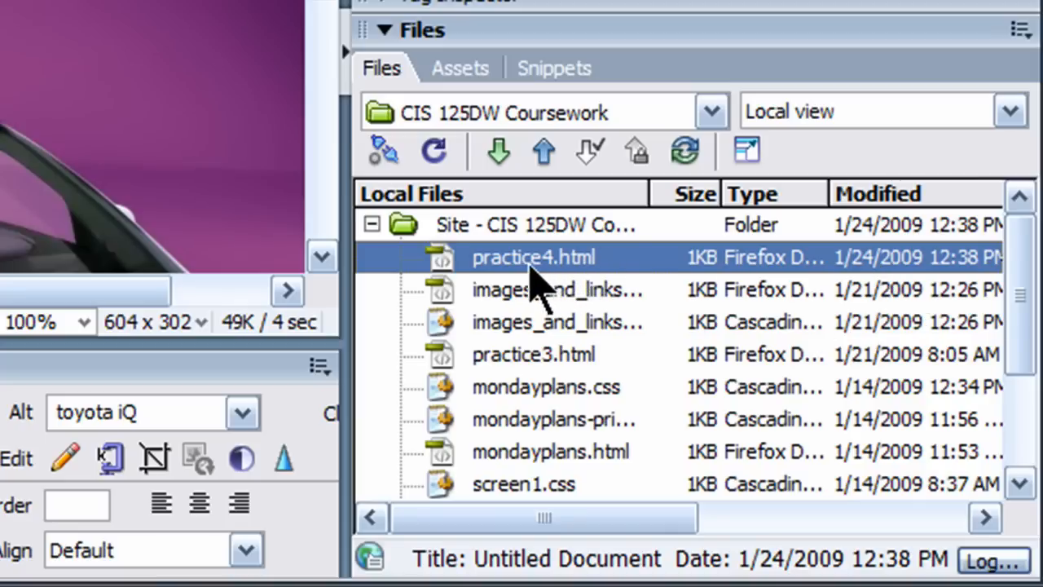
mouse_move(525, 264)
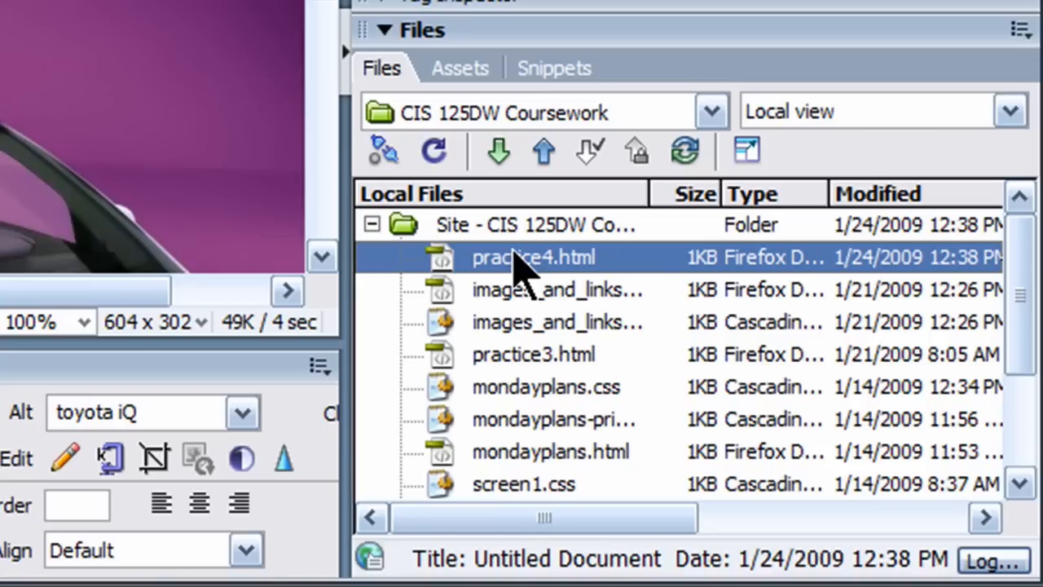
scroll(down, 3)
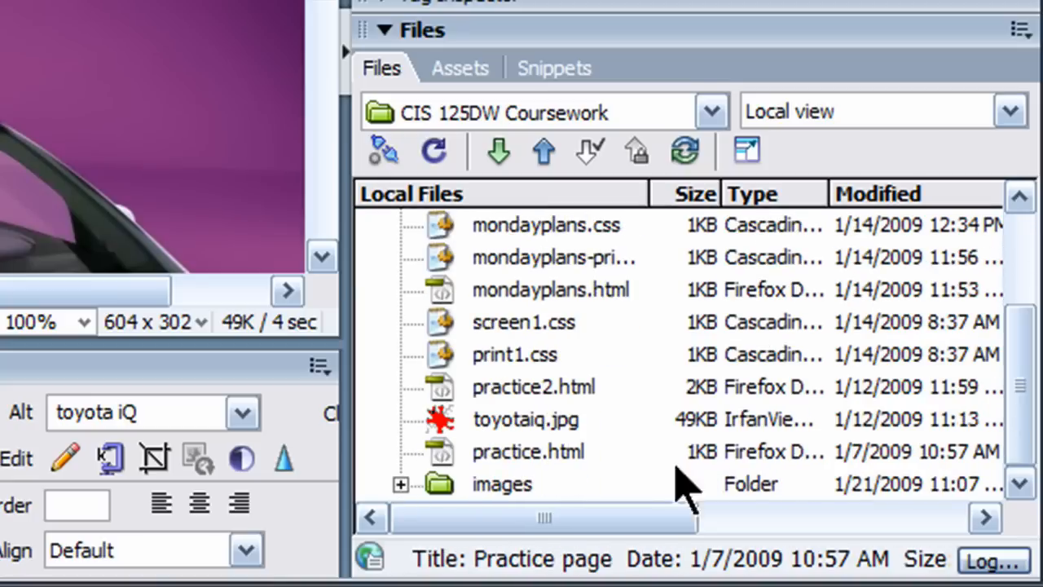
click(525, 419)
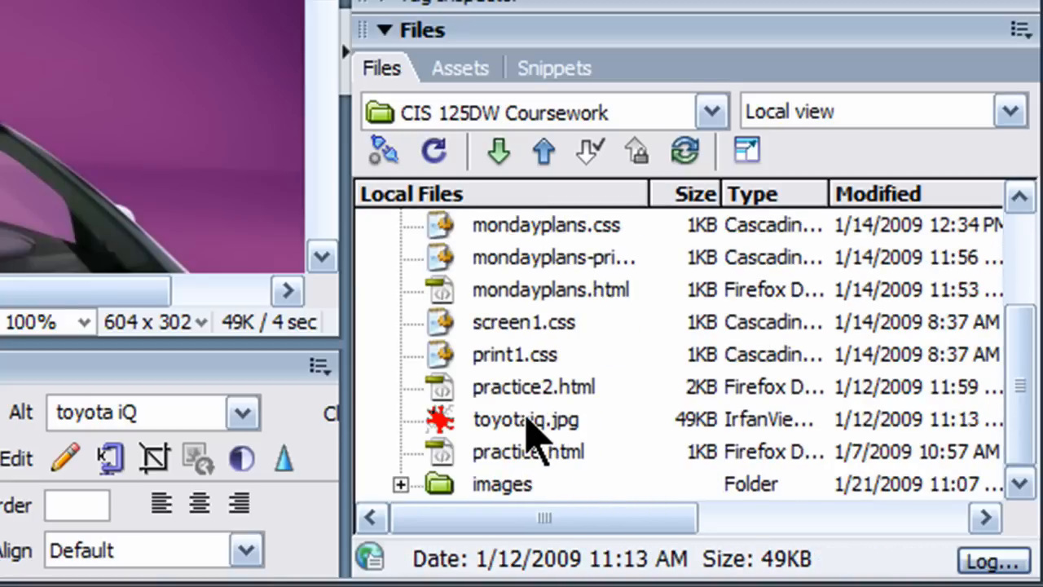
click(525, 419)
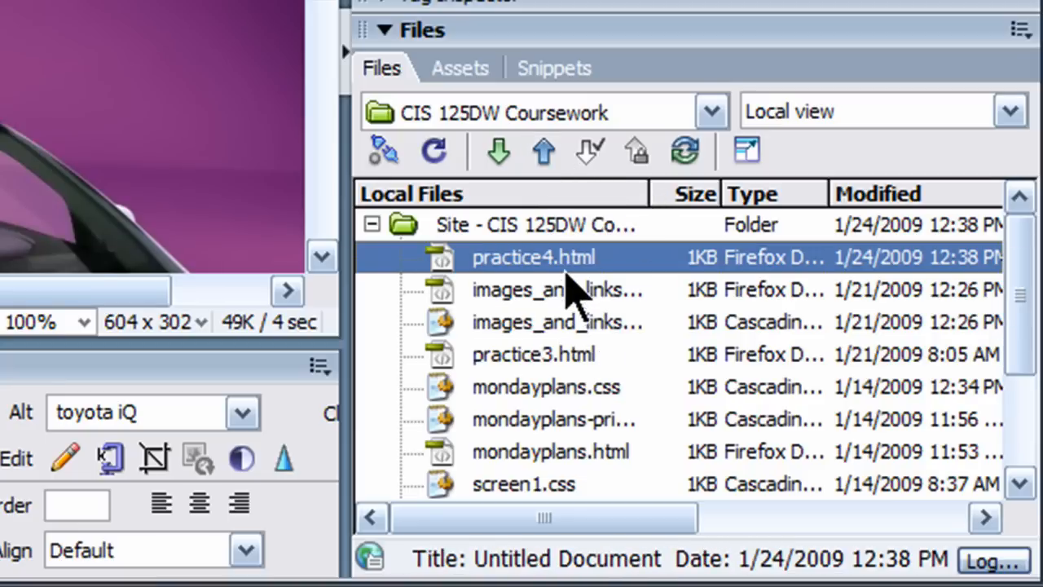
mouse_move(570, 285)
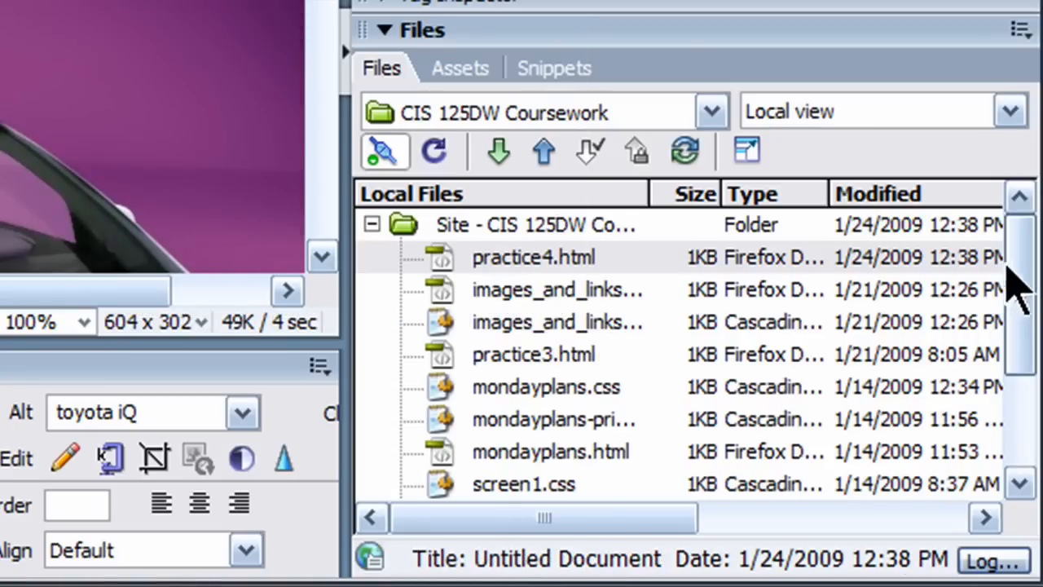
scroll(down, 3)
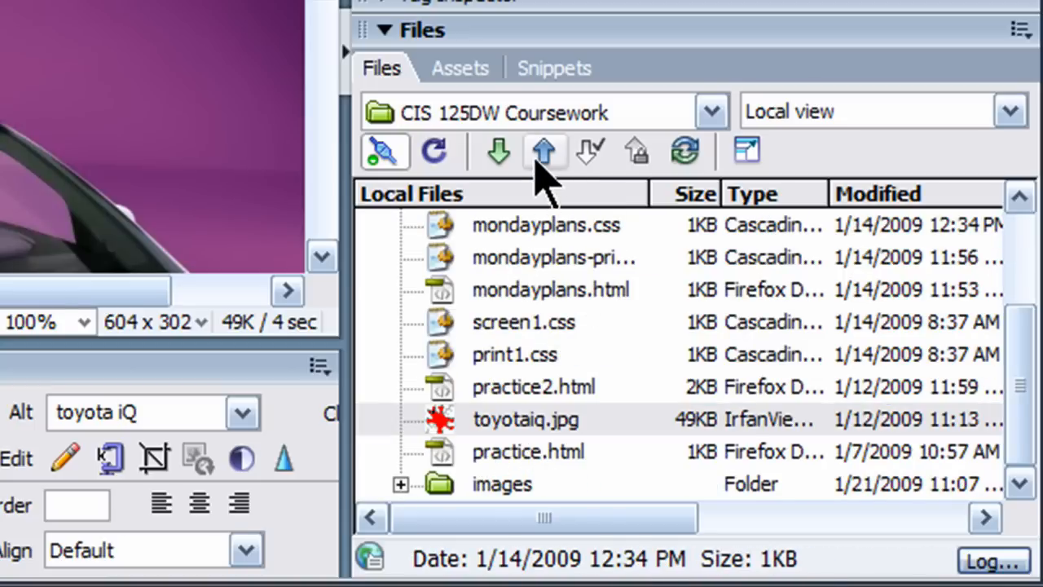
click(544, 152)
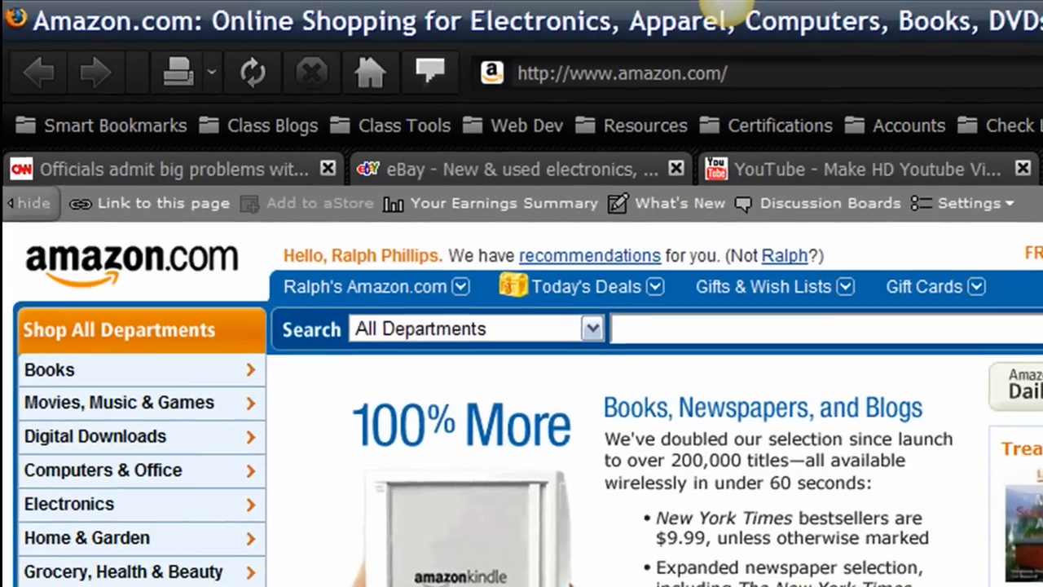
mouse_move(692, 114)
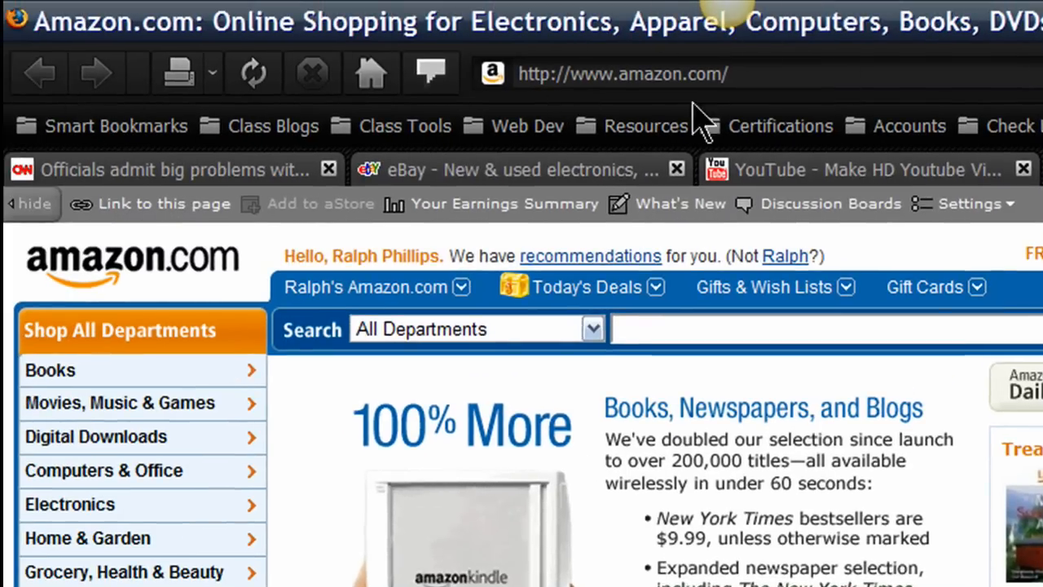
Browse to webdev79.cocc-webdev.com in Firefox and open the live practice4.html page.
click(623, 73)
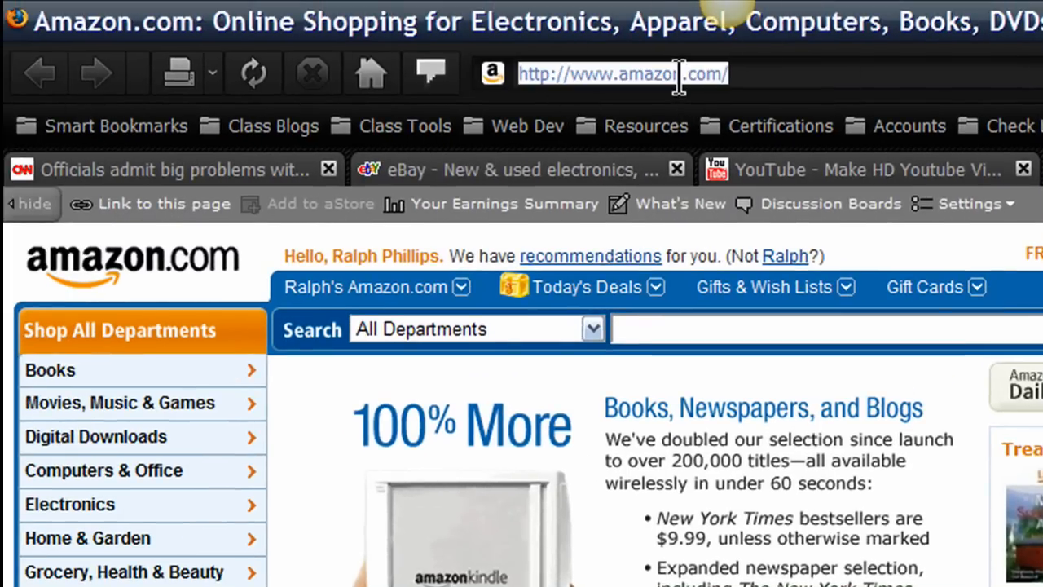
text(webdev)
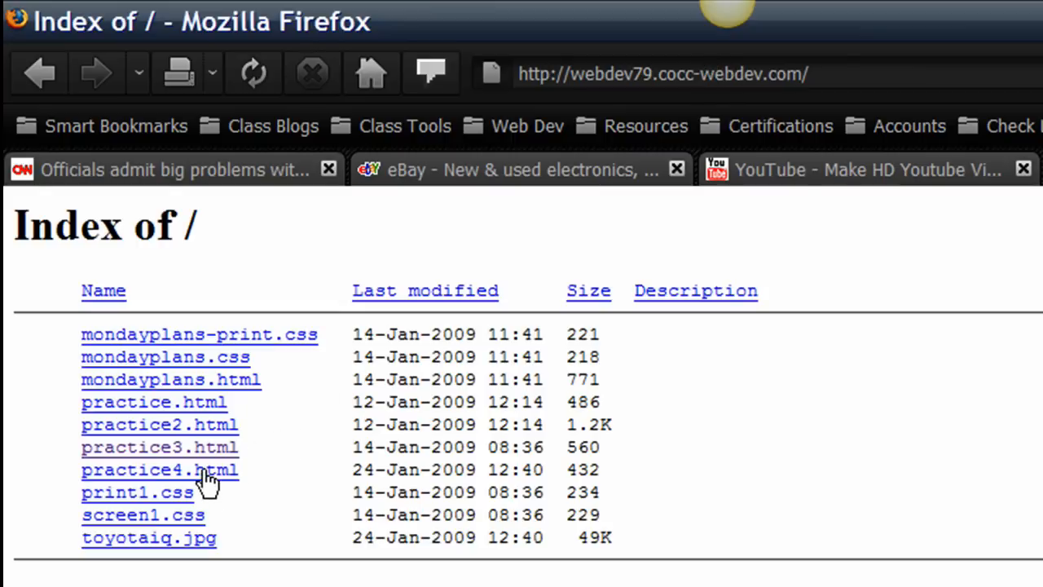
click(160, 470)
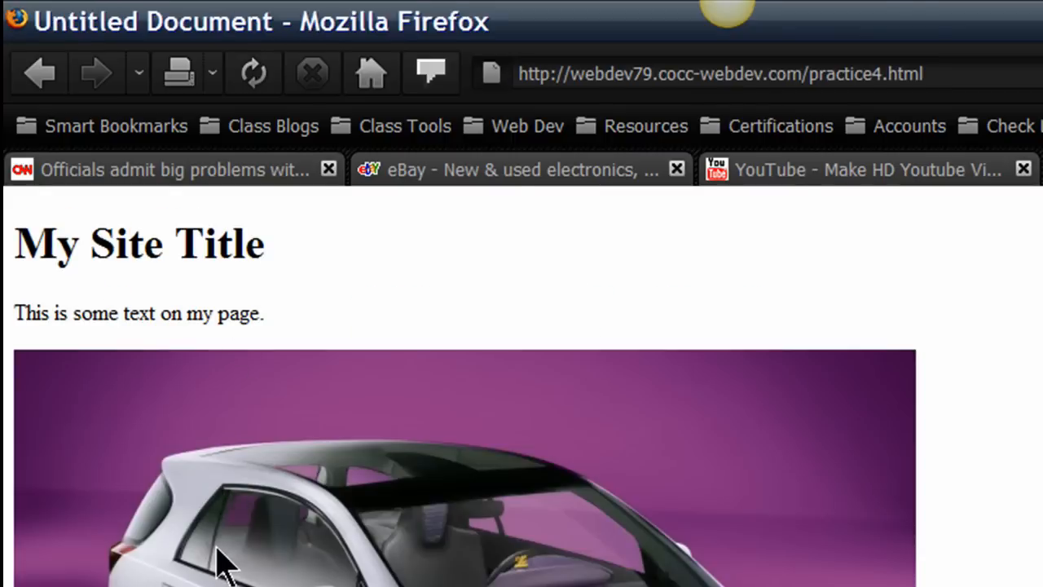